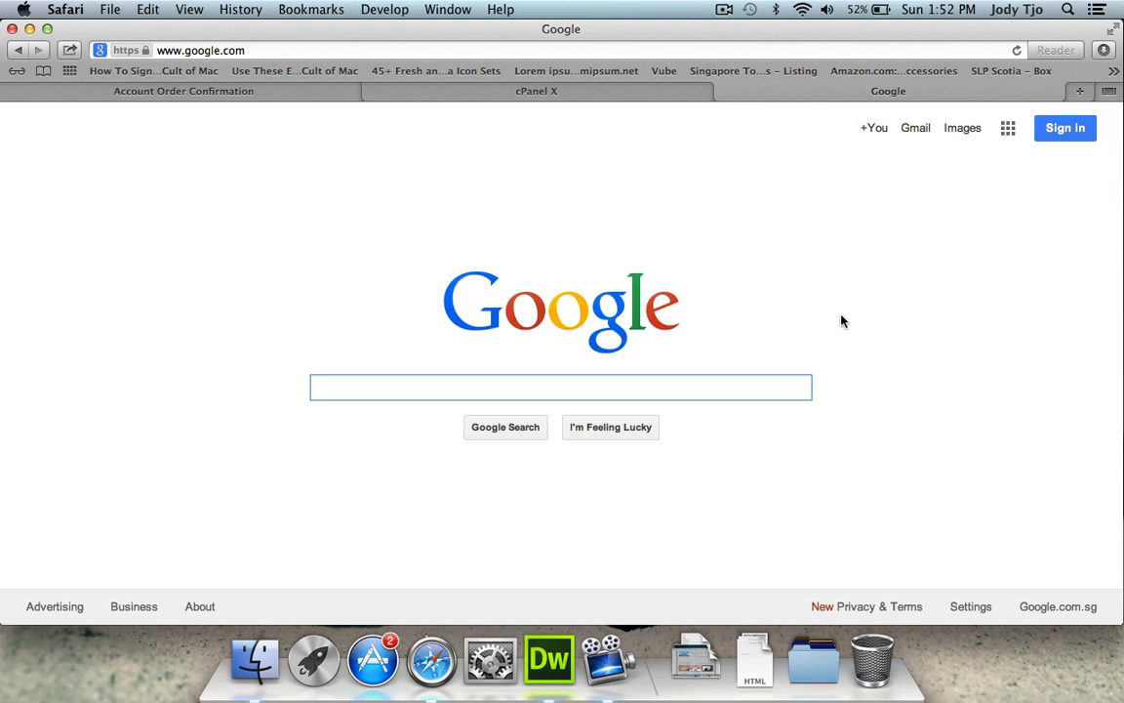
mouse_move(586, 184)
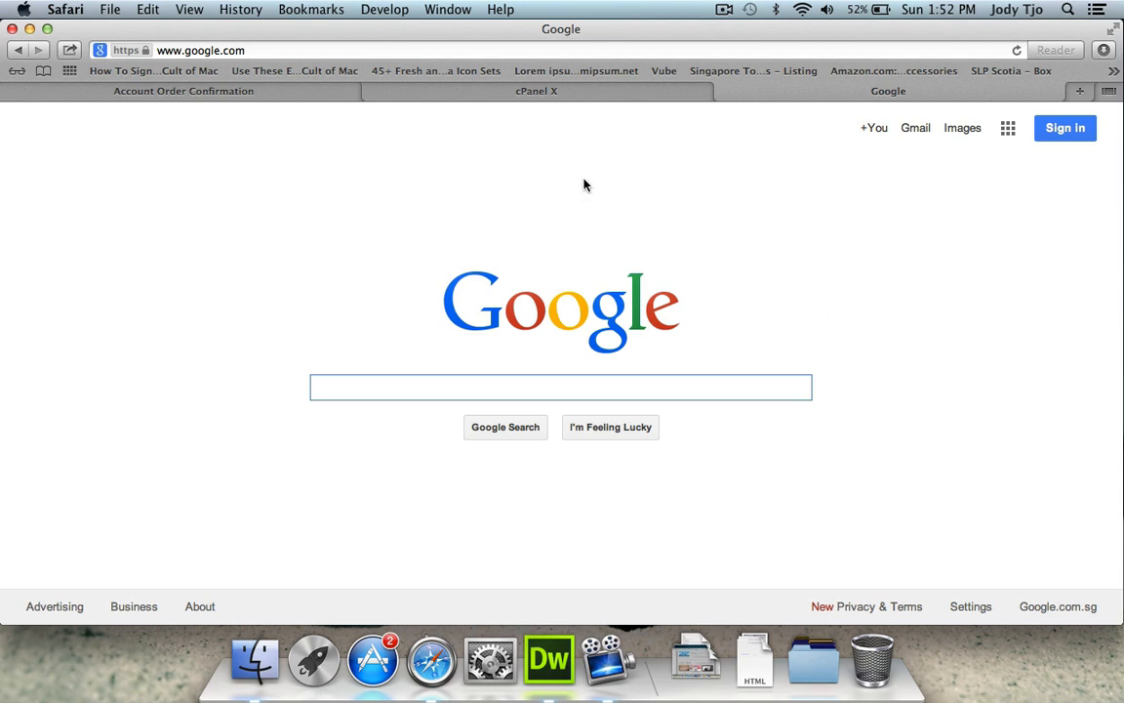
Search Google for 'filezilla' and reach the FileZilla client download page
type("filezilla")
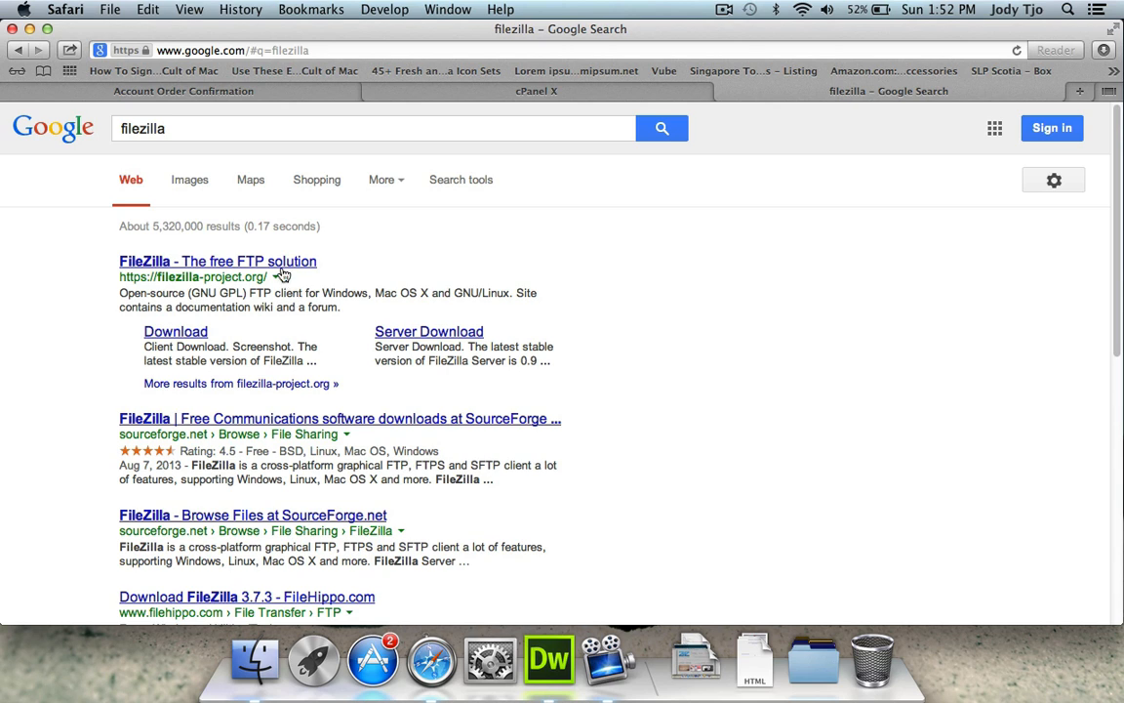
left_click(218, 260)
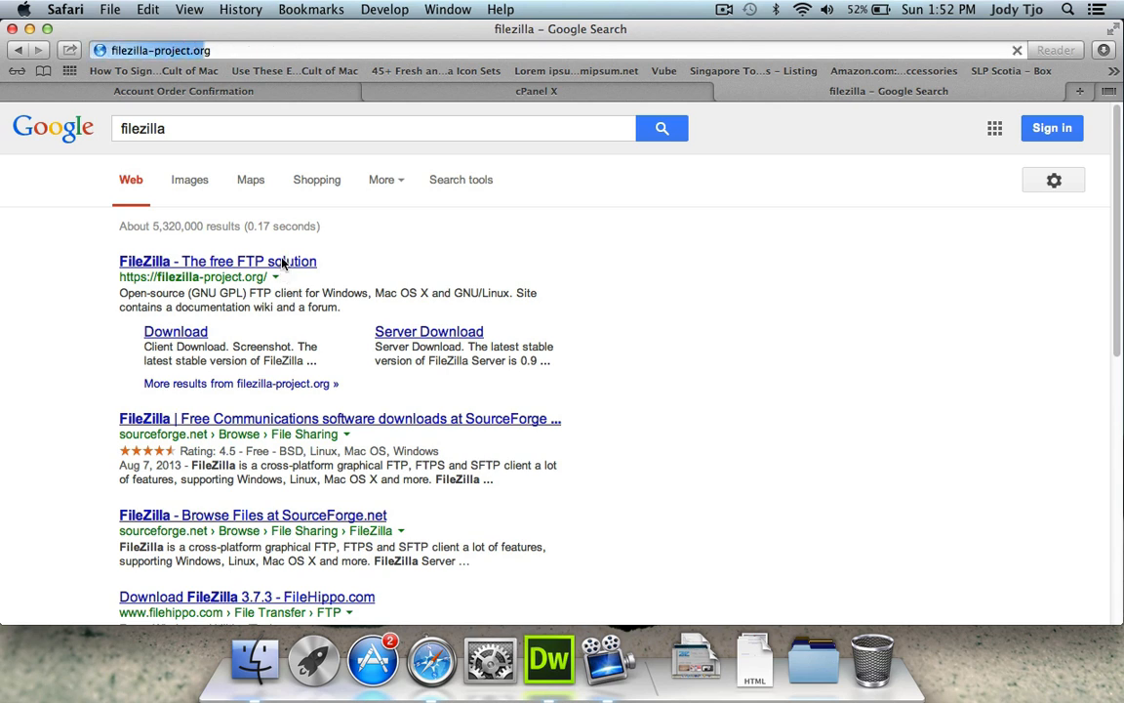
left_click(221, 260)
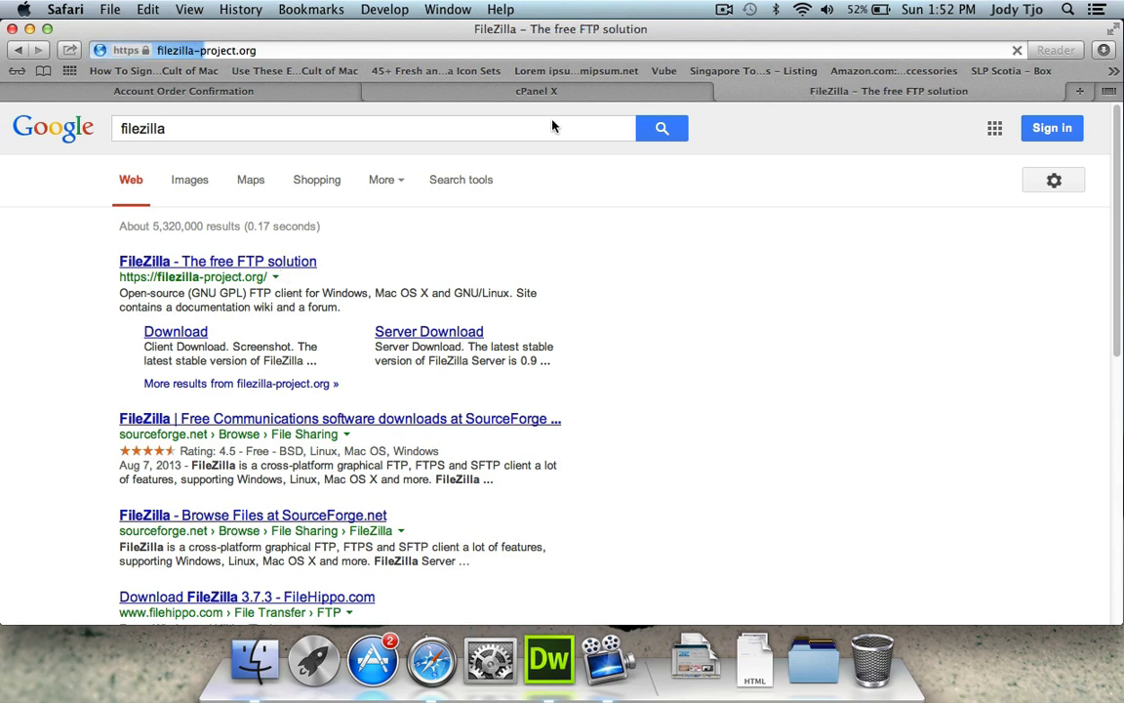
left_click(196, 260)
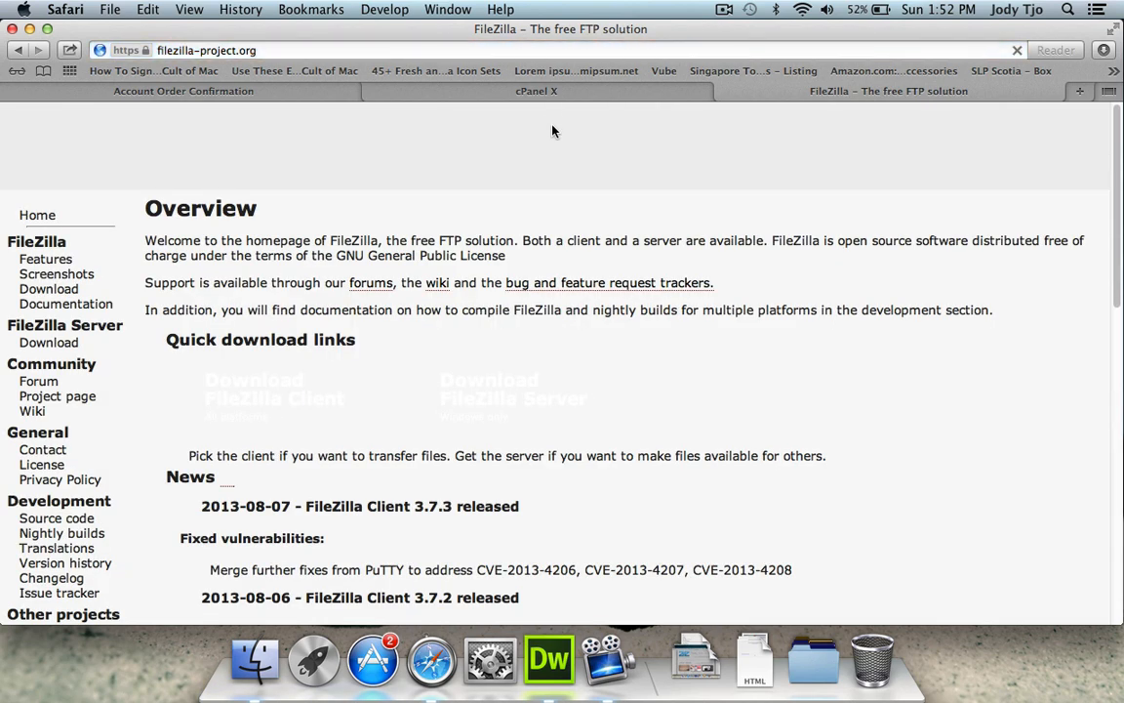
scroll("down", 3)
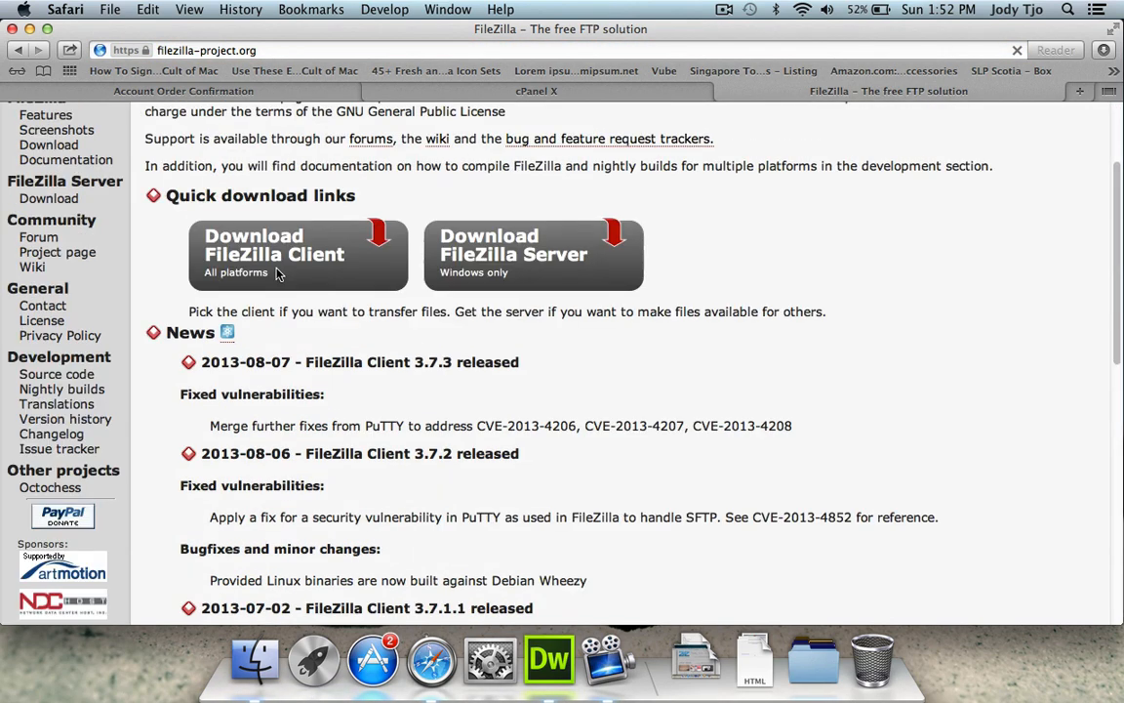
left_click(293, 253)
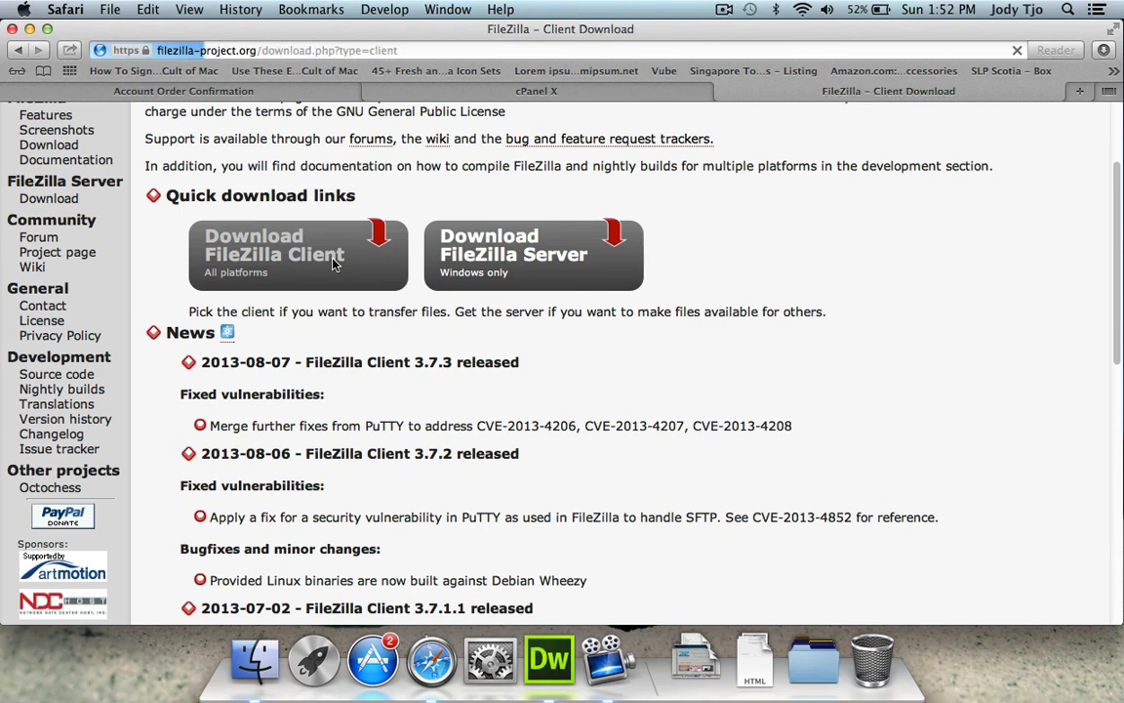
Start the Mac OS X FileZilla client download from SourceForge
left_click(298, 253)
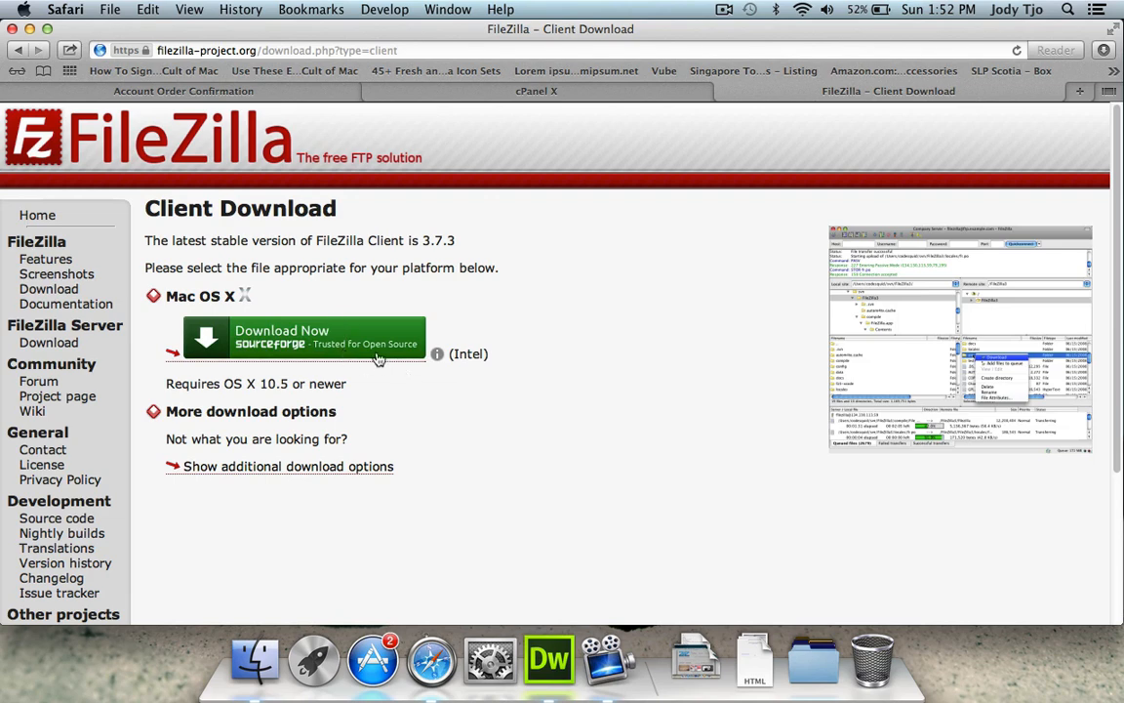
left_click(303, 337)
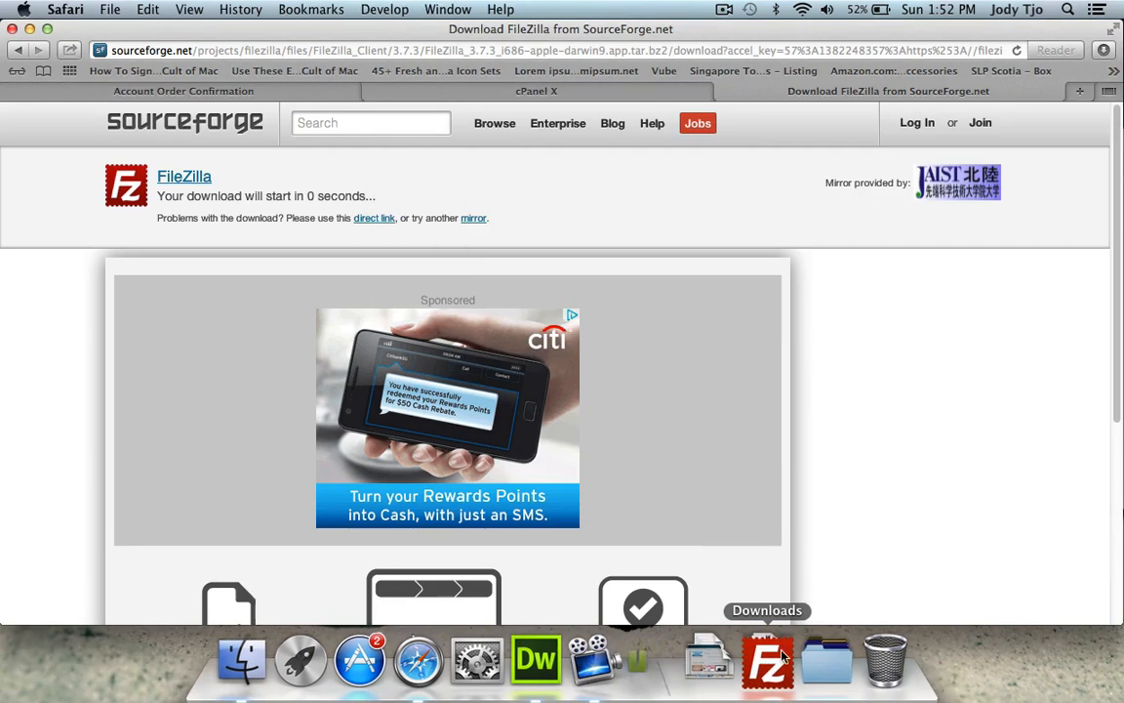
Launch FileZilla from Applications past the security warning and close the SourceForge tab
left_click(765, 659)
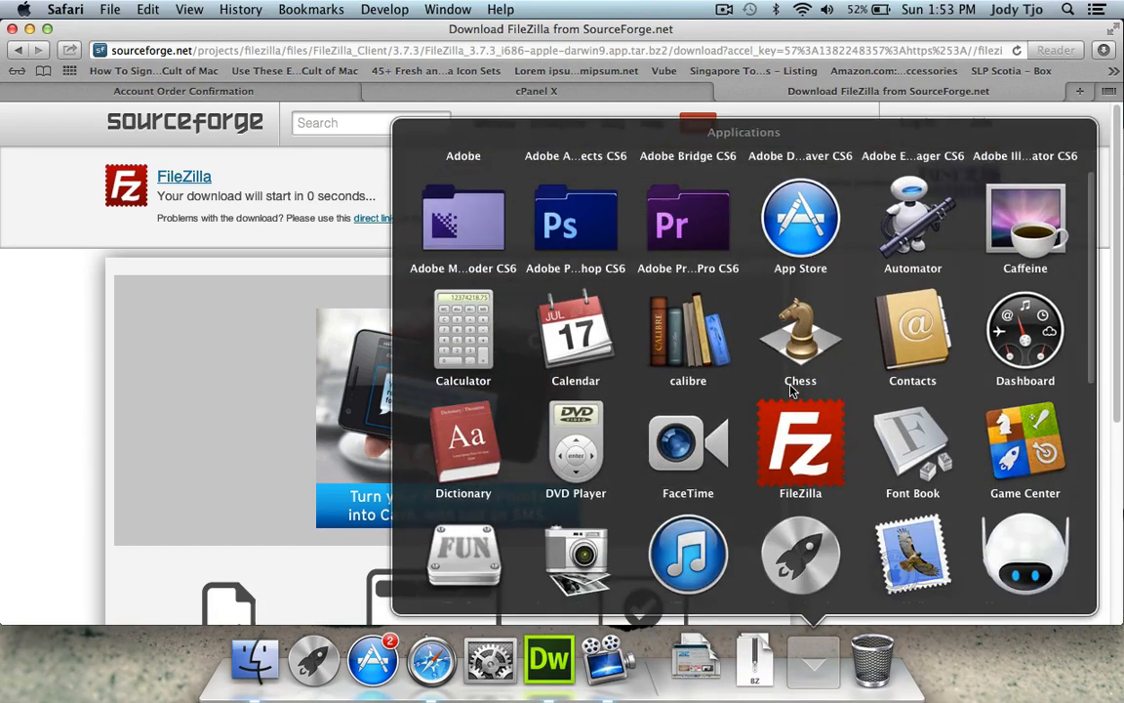
left_click(800, 446)
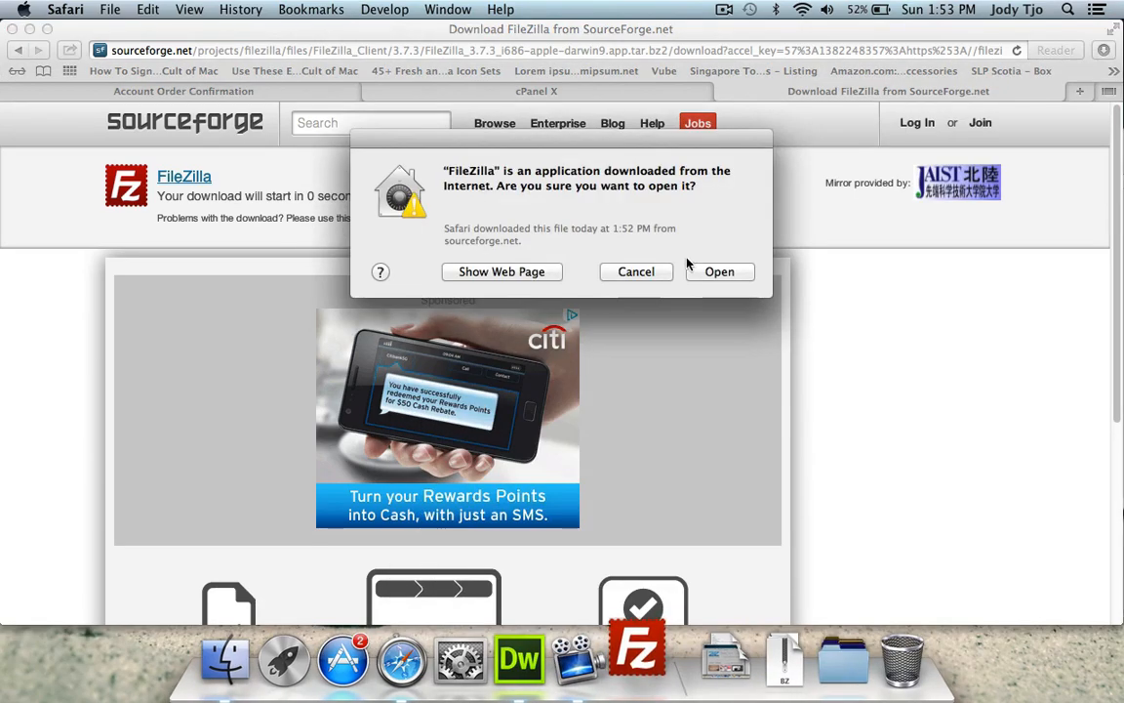
left_click(719, 271)
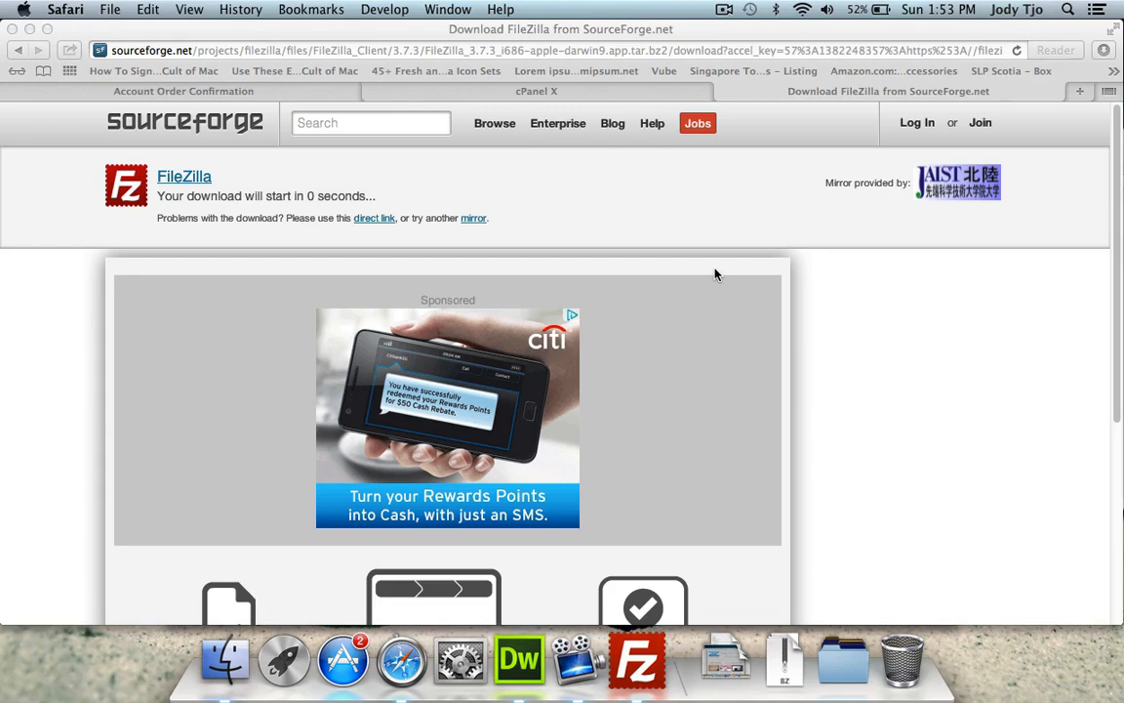
mouse_move(730, 270)
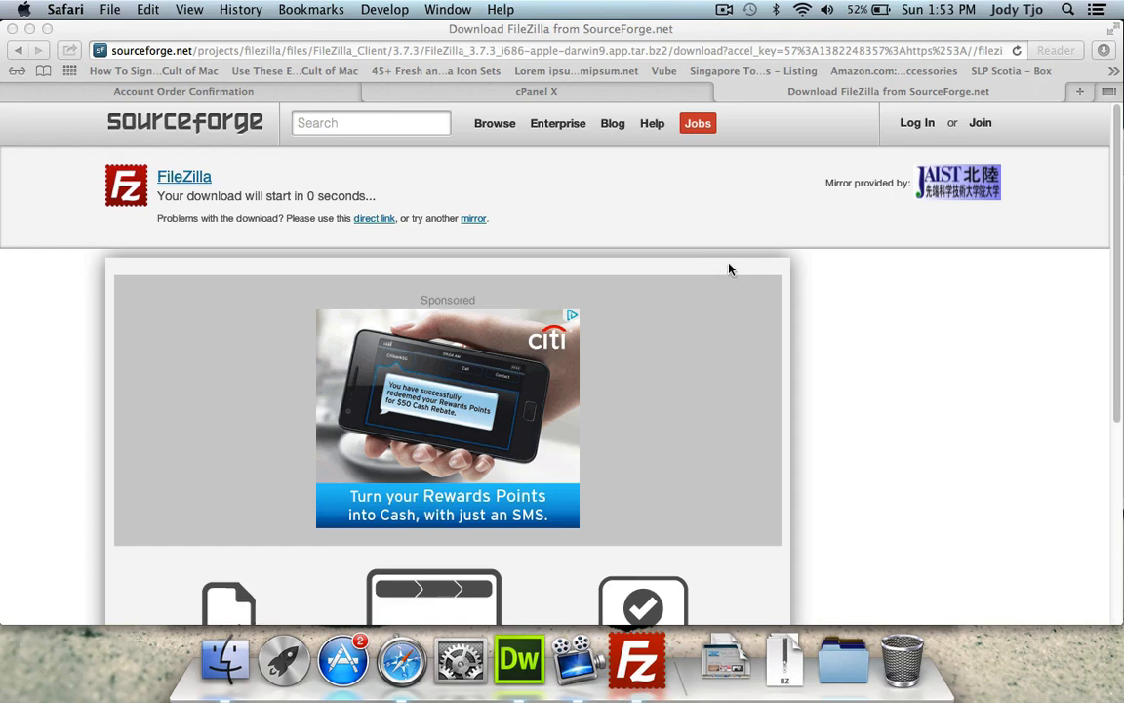
left_click(511, 90)
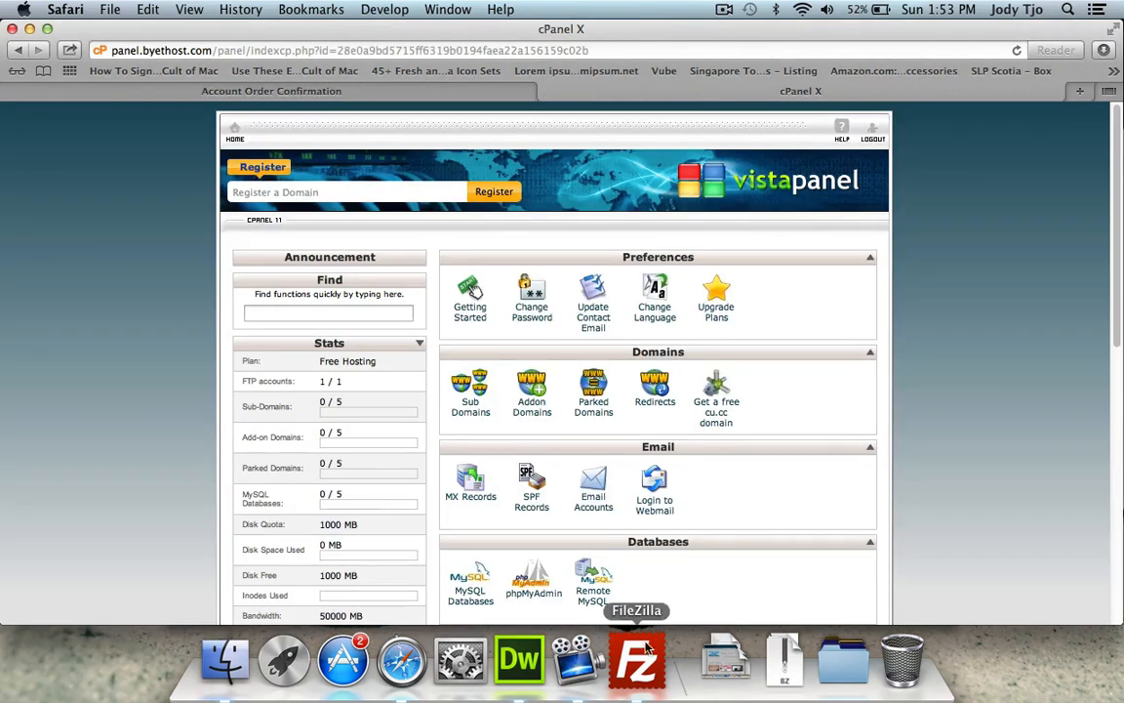
Bring FileZilla to the front and enlarge its window with Window > Zoom
left_click(634, 661)
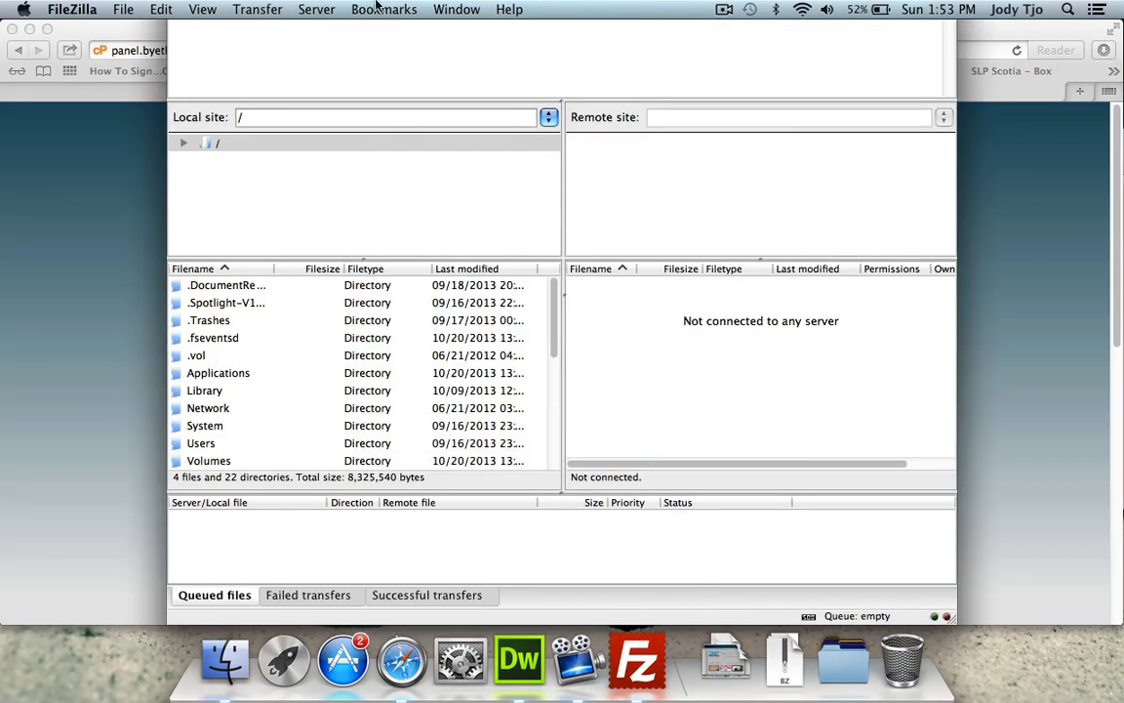
left_click(455, 9)
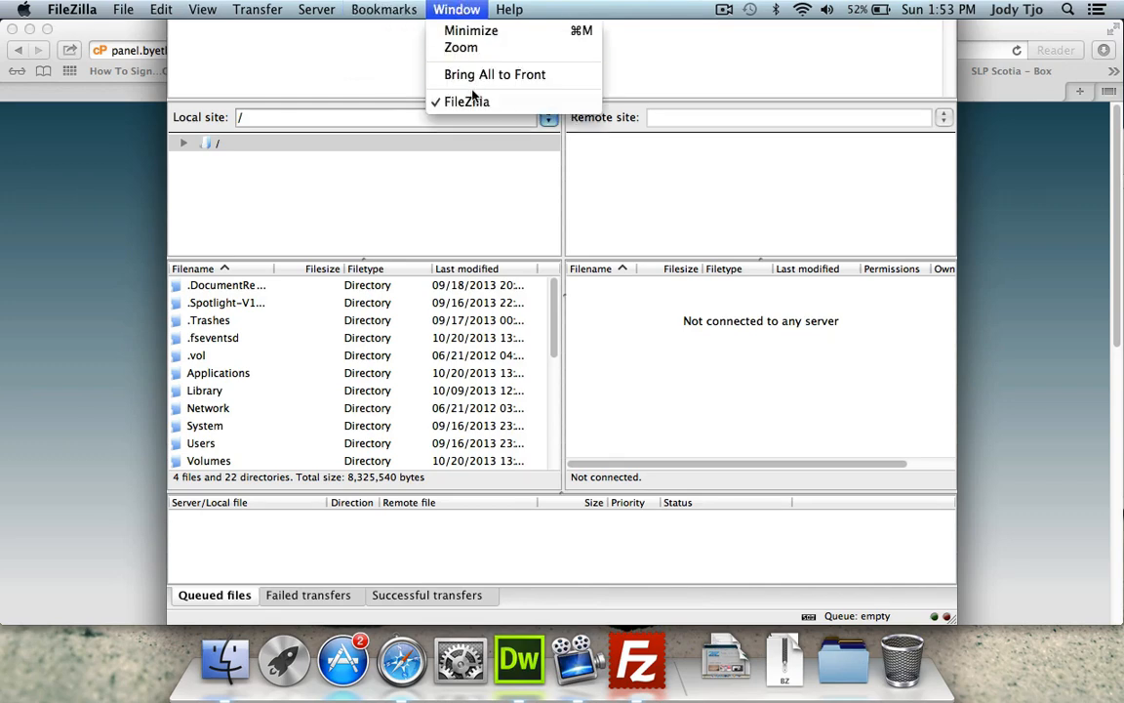
left_click(468, 101)
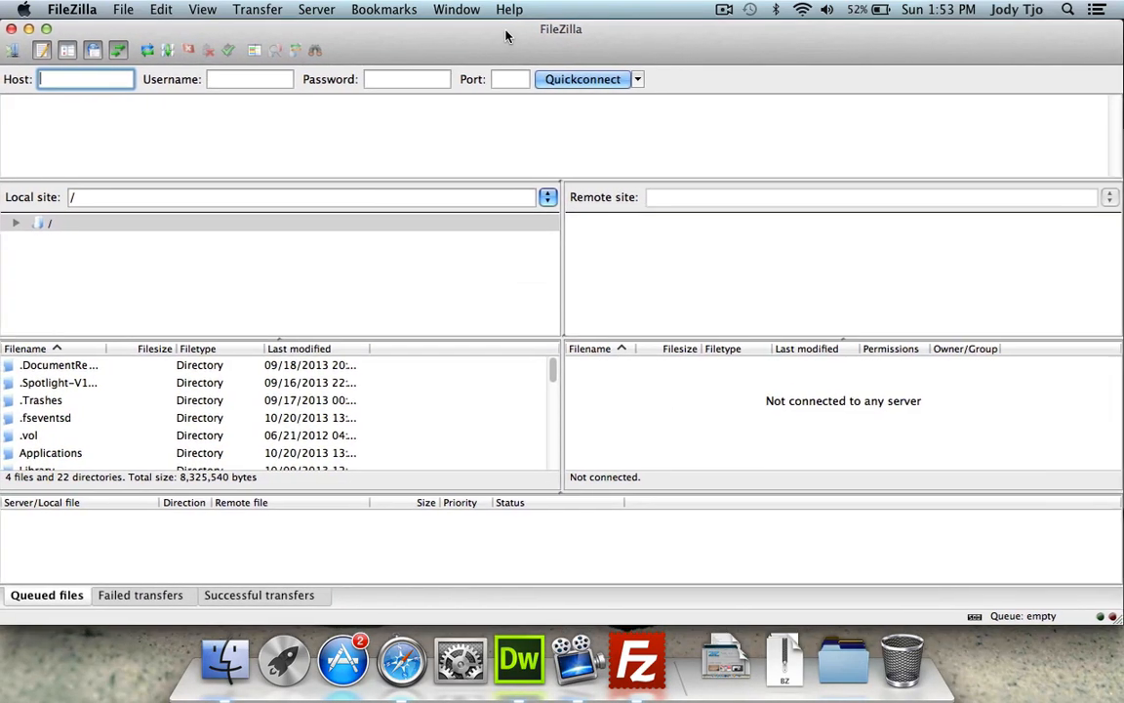
mouse_move(400, 661)
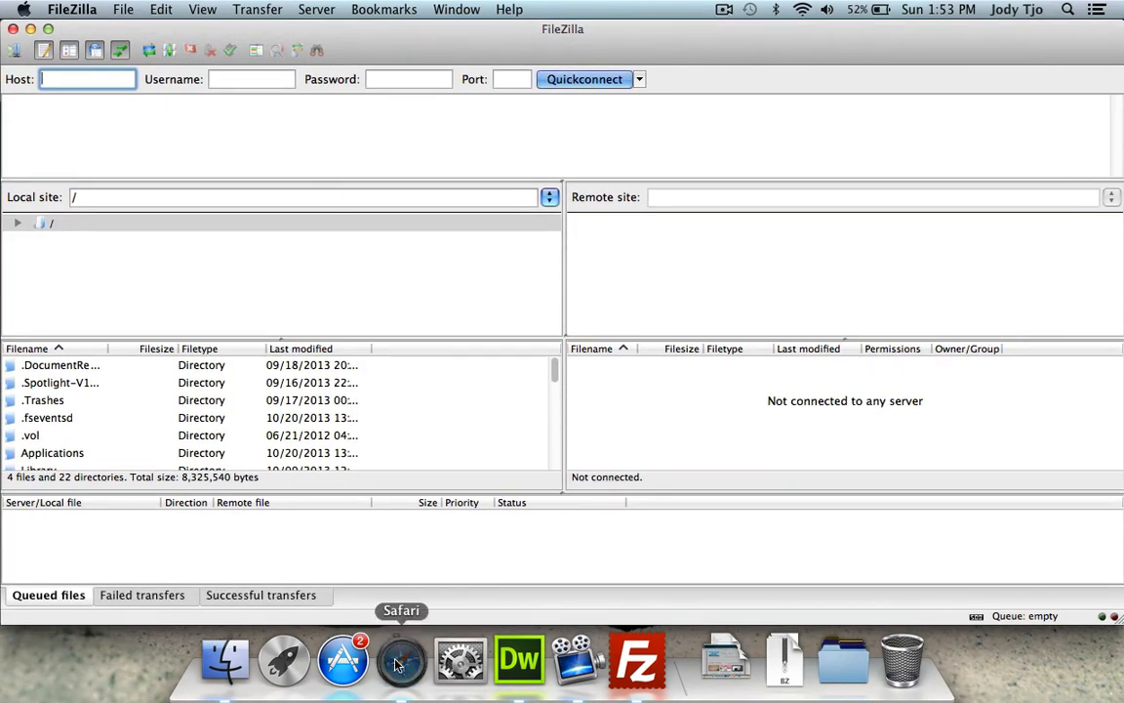
Return to Safari's VistaPanel dashboard and dismiss the menu-bar clock details
left_click(401, 658)
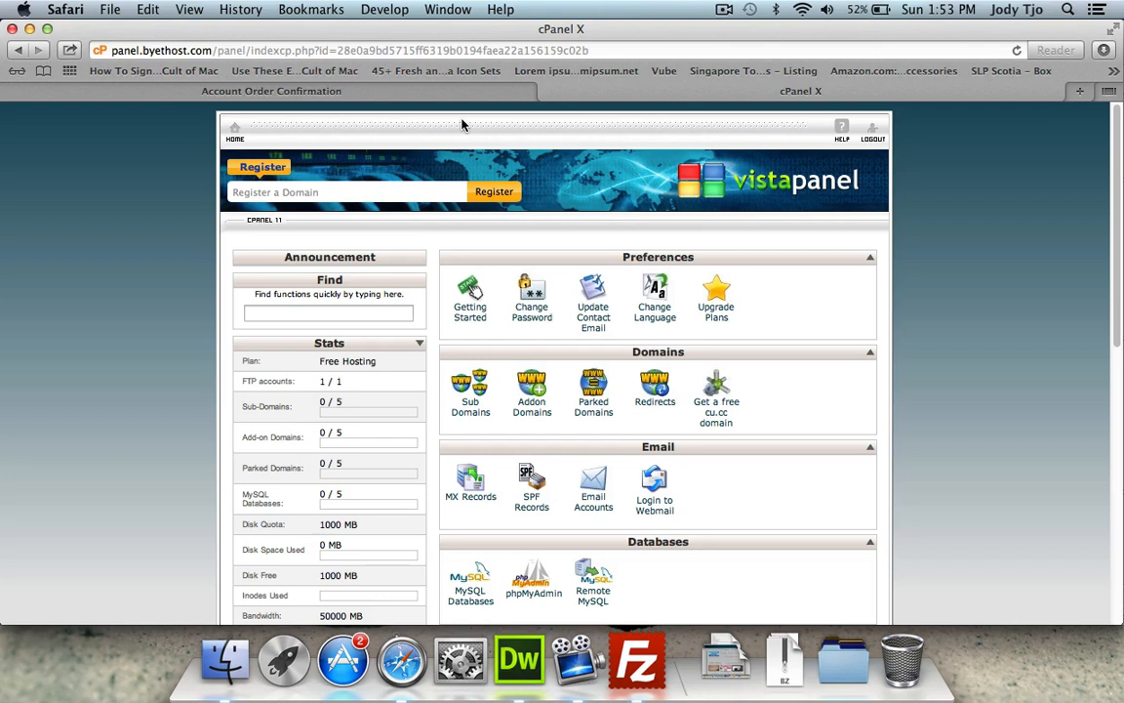
mouse_move(927, 241)
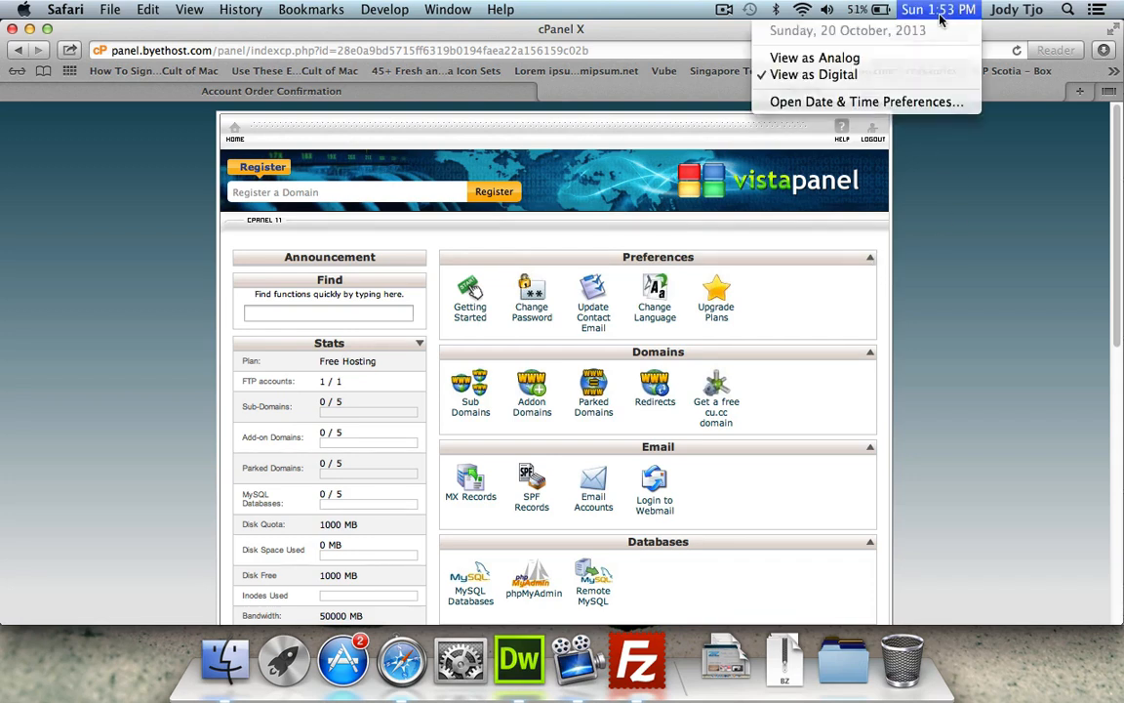
left_click(961, 350)
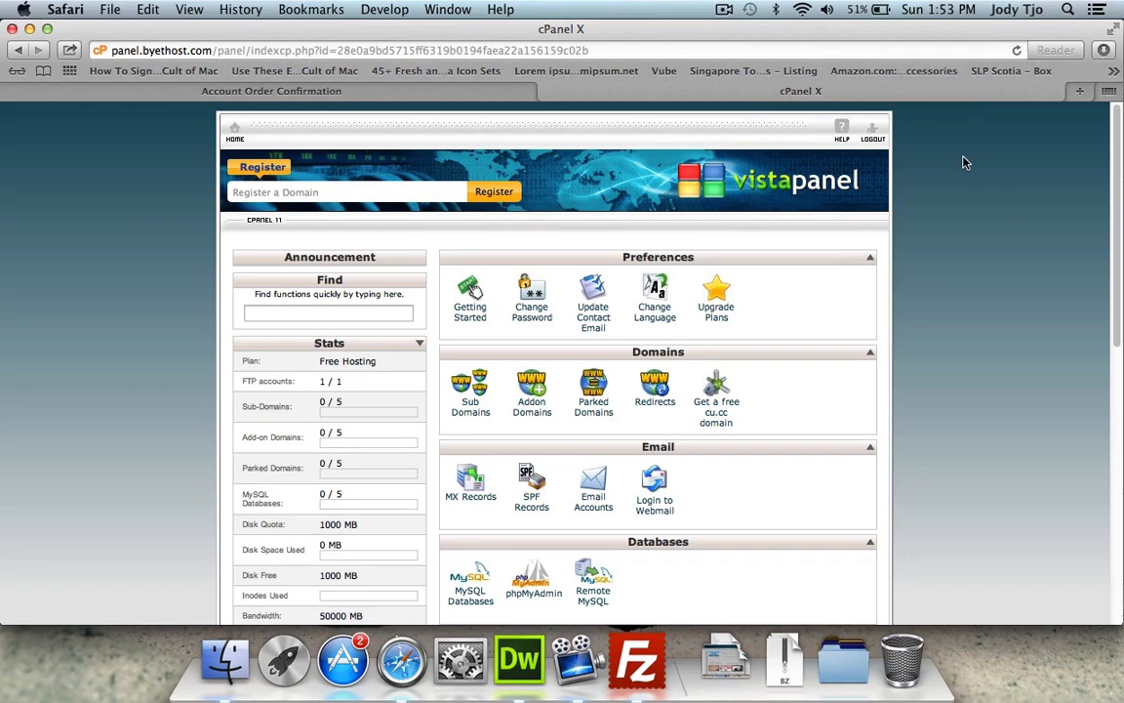
Review the dashboard's FTP hostname and username, then go to FTP Accounts
scroll("down", 3)
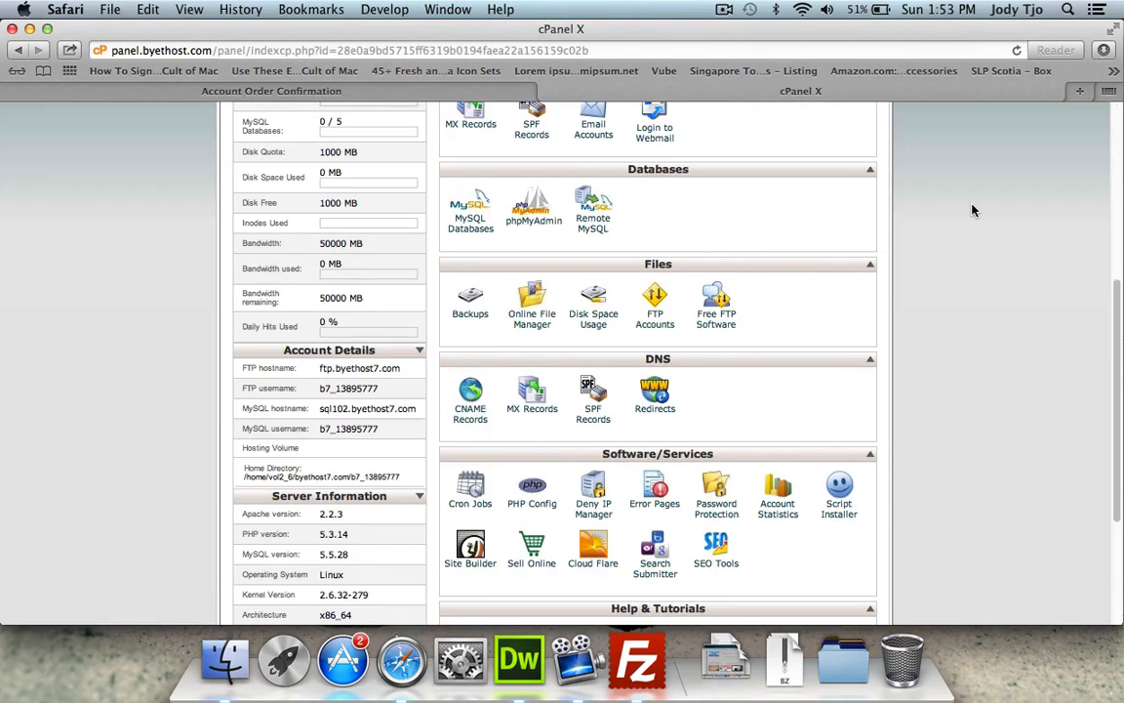
scroll("up", 3)
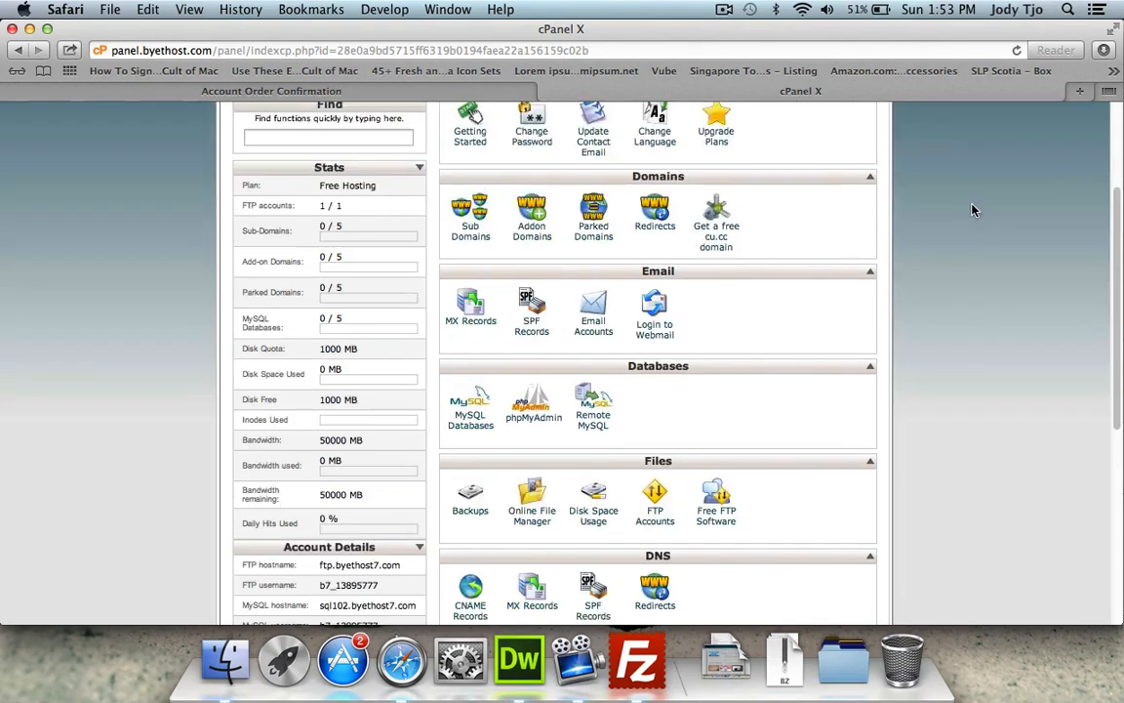
scroll("down", 3)
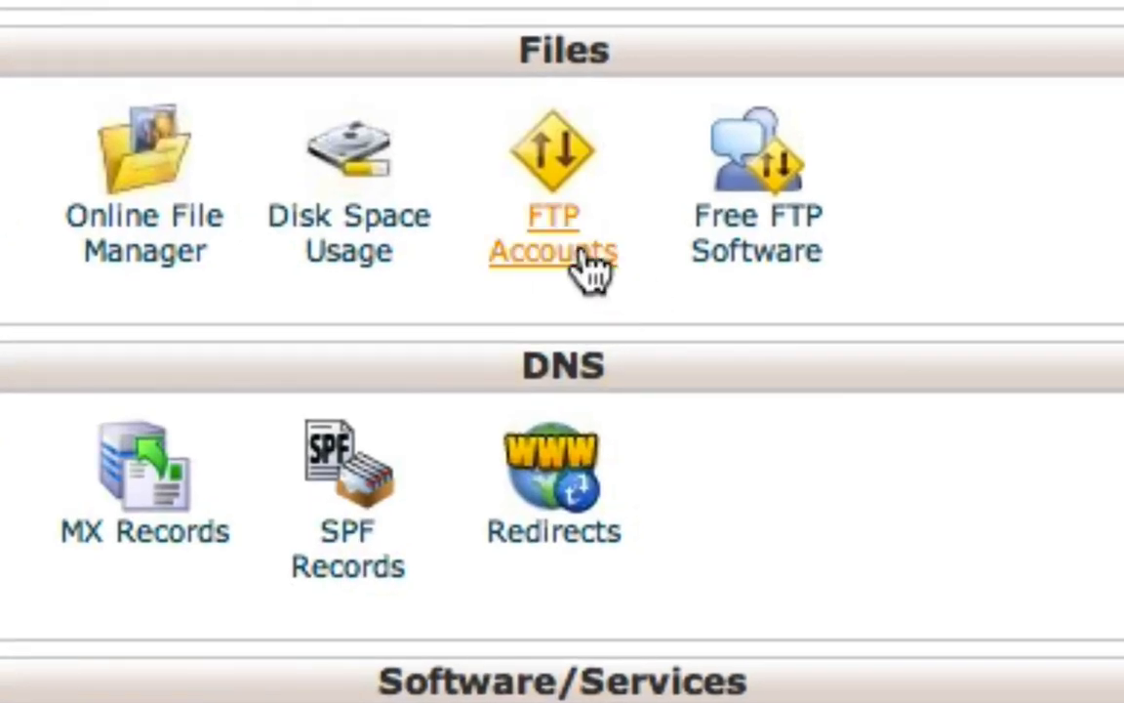
left_click(556, 234)
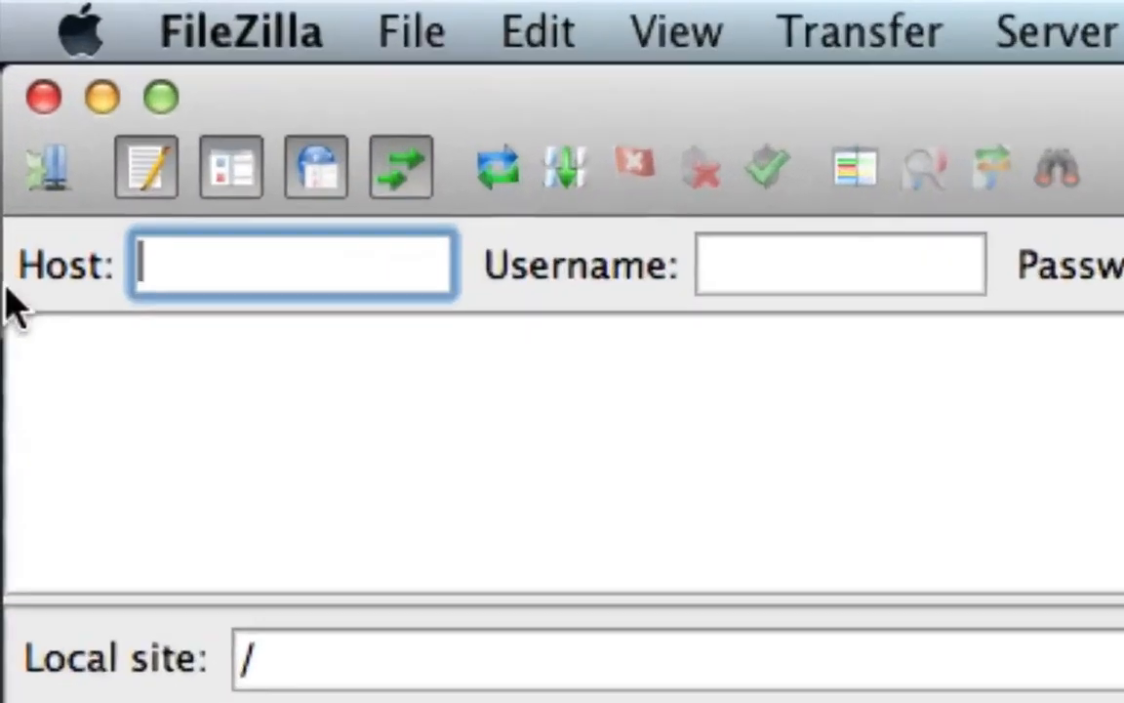
Add a new Site Manager entry and name it 'testsit…' after dismissing the hostname warning
left_click(49, 166)
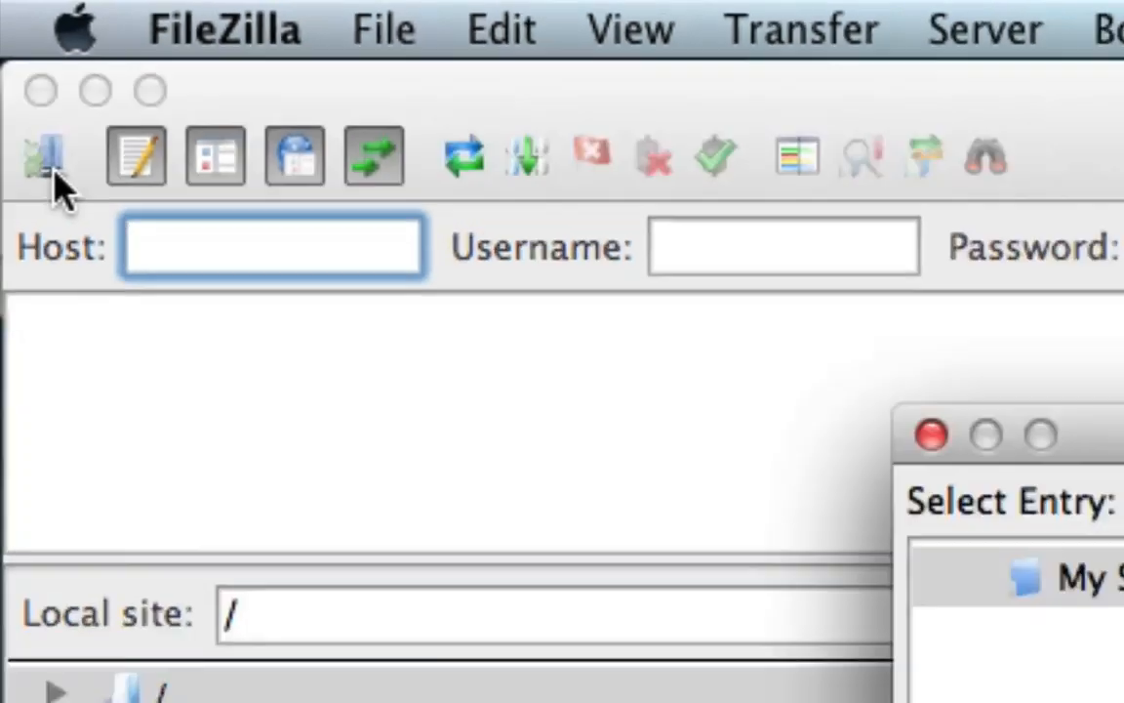
left_click(48, 156)
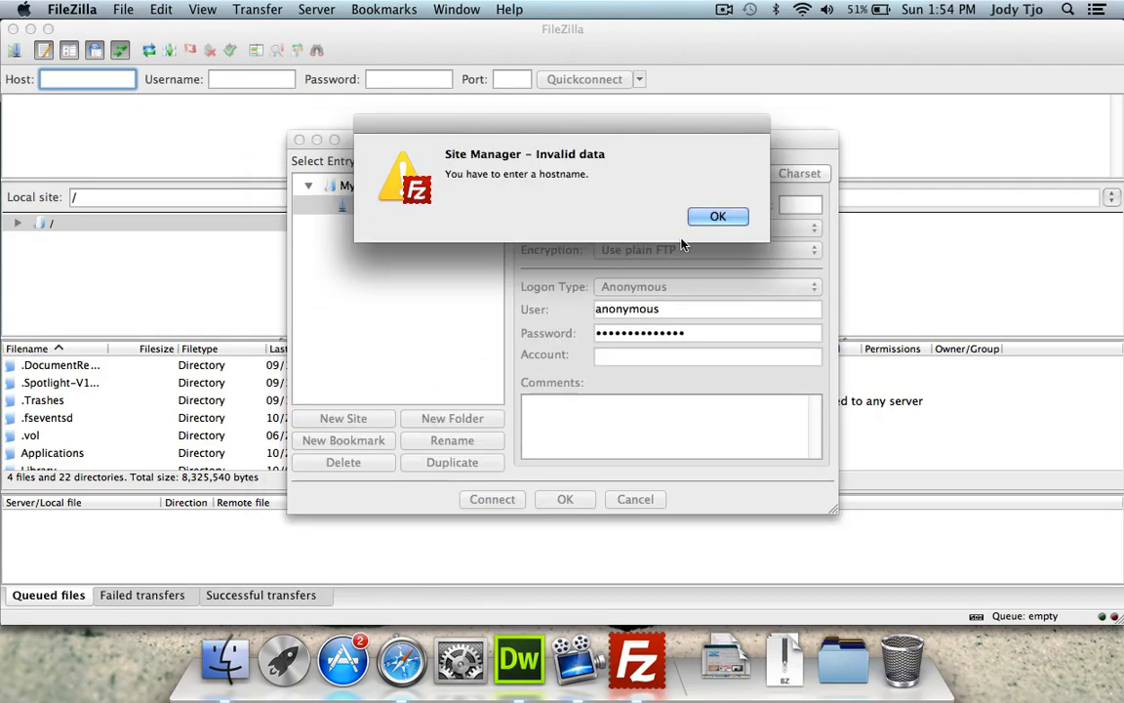
left_click(718, 216)
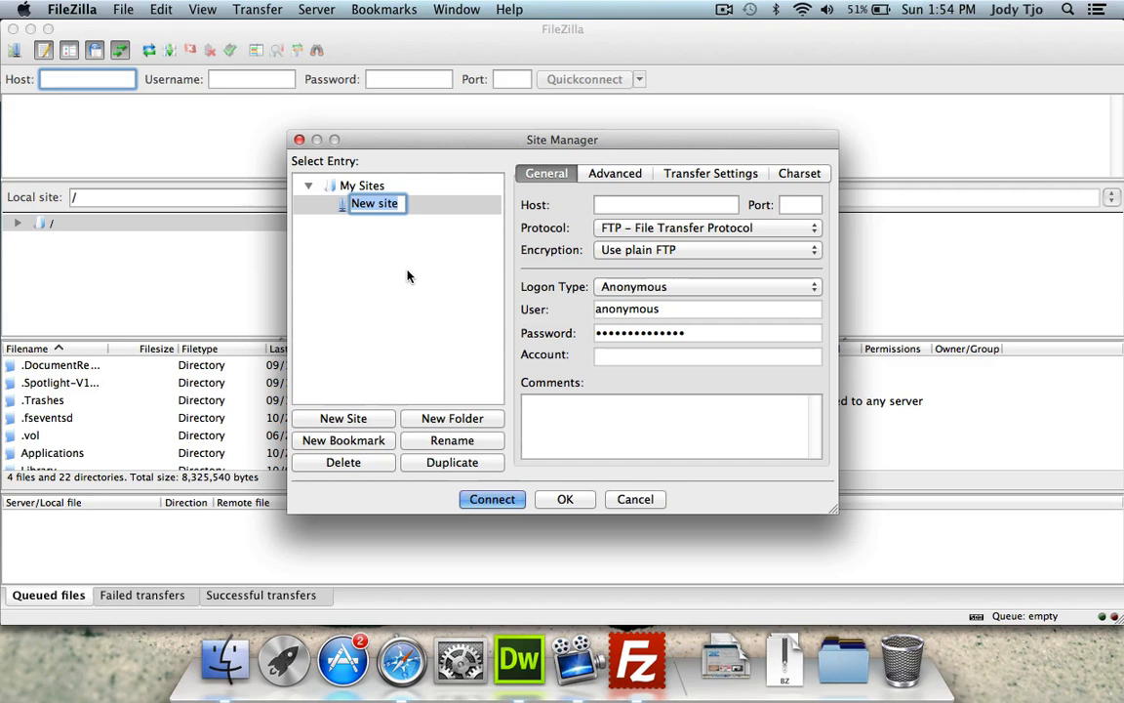
type("testsit")
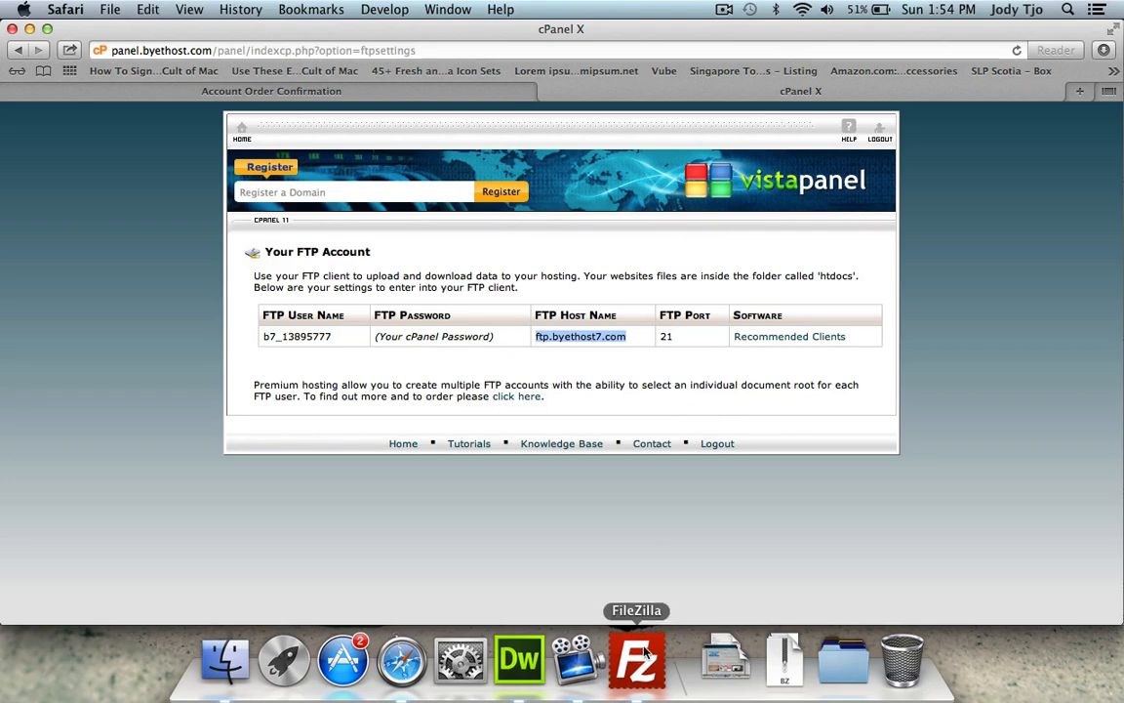
Give the test site host ftp.byethost7.com, port 21, Normal logon credentials, and connect
left_click(633, 661)
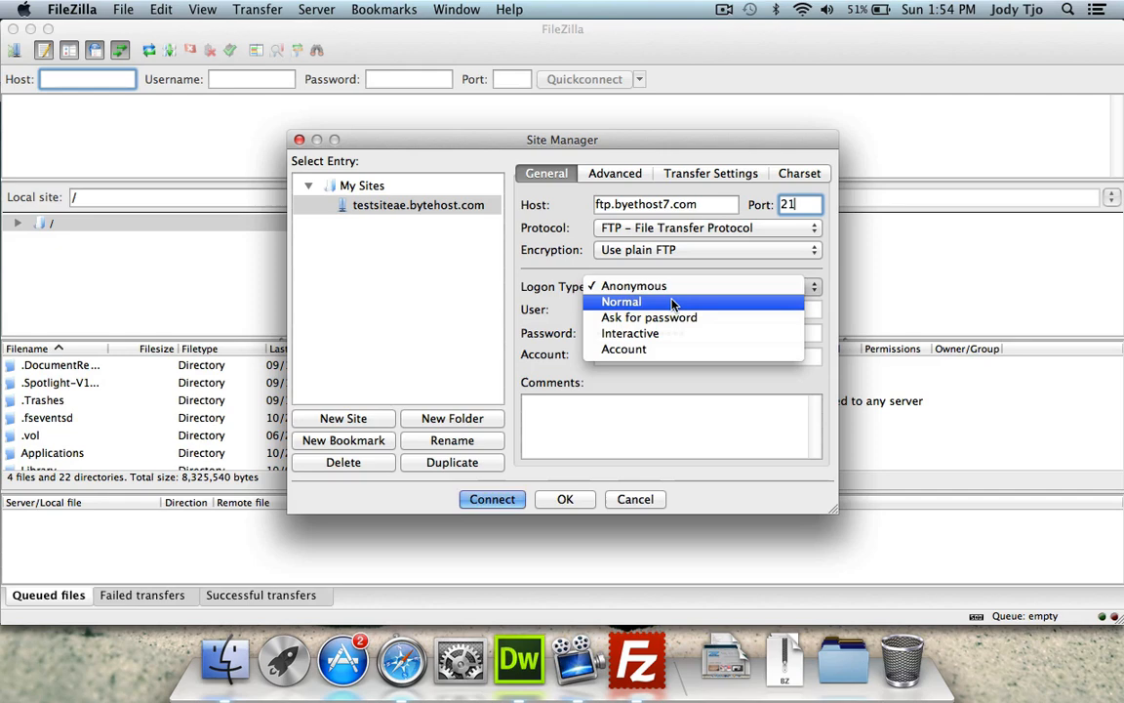
left_click(620, 301)
type("b7_13895777")
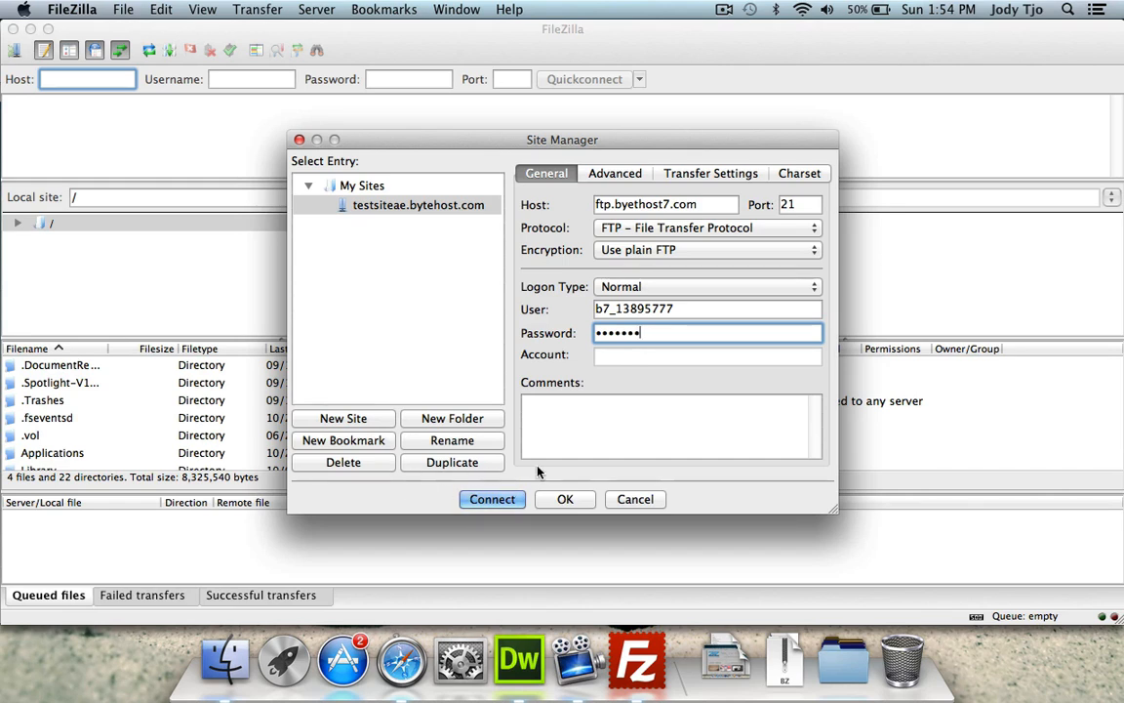
left_click(491, 498)
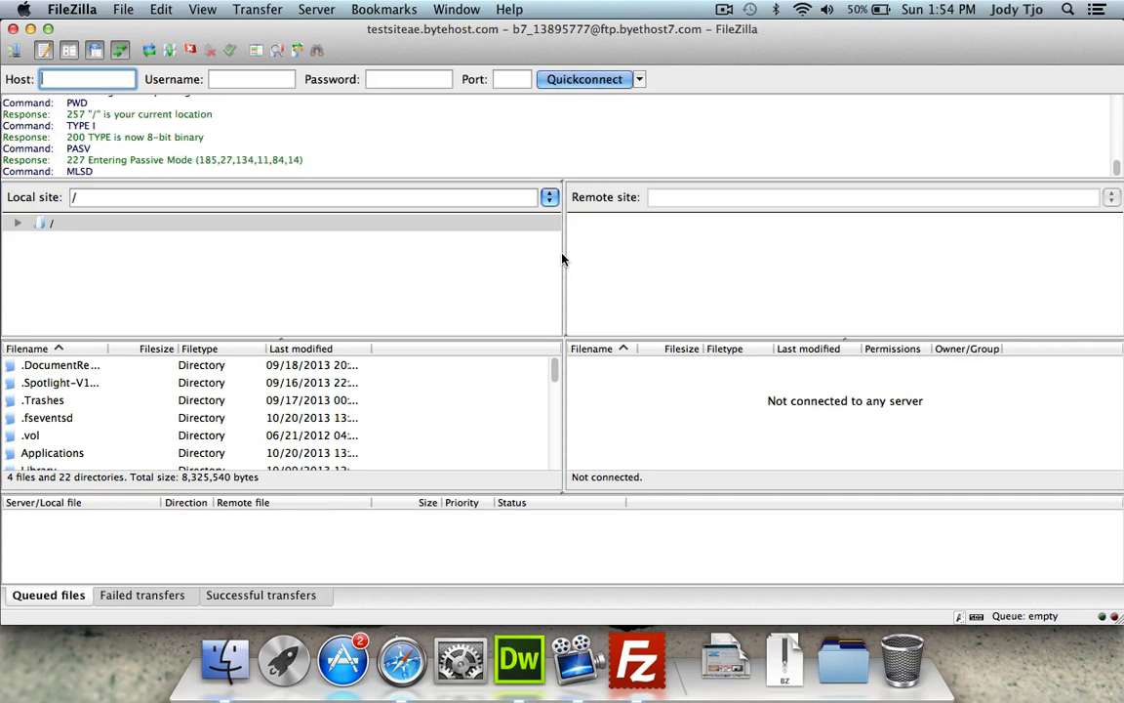
Open the remote htdocs folder and delete its two existing files
left_click(584, 79)
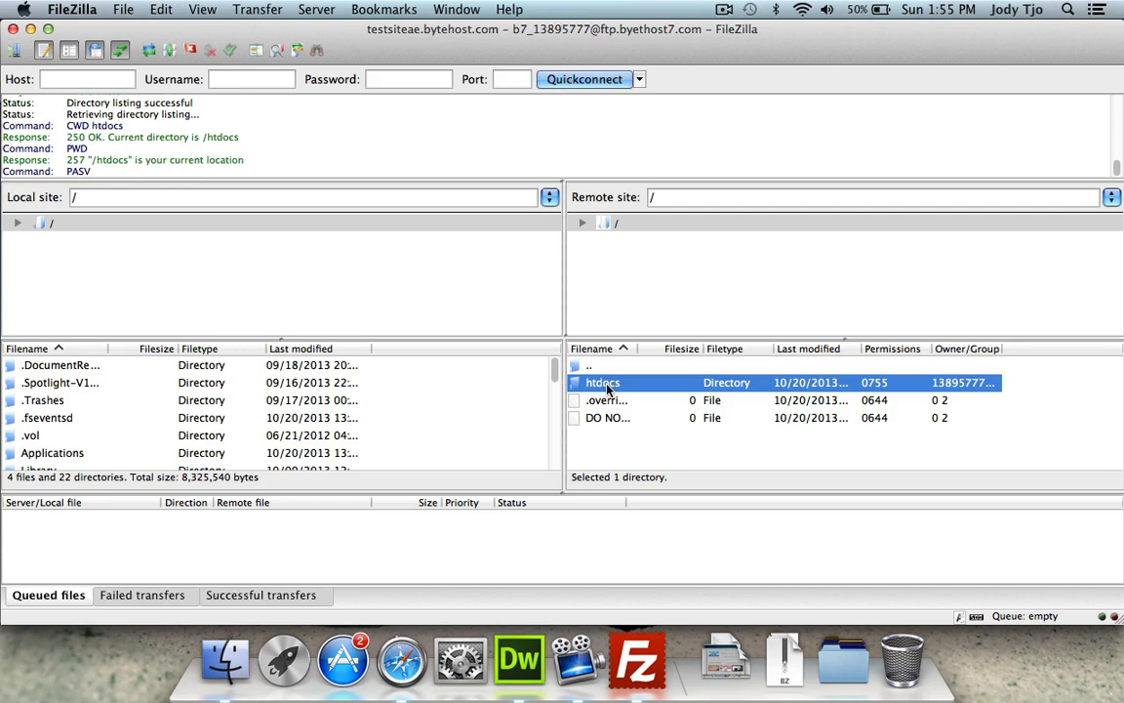
double_click(600, 382)
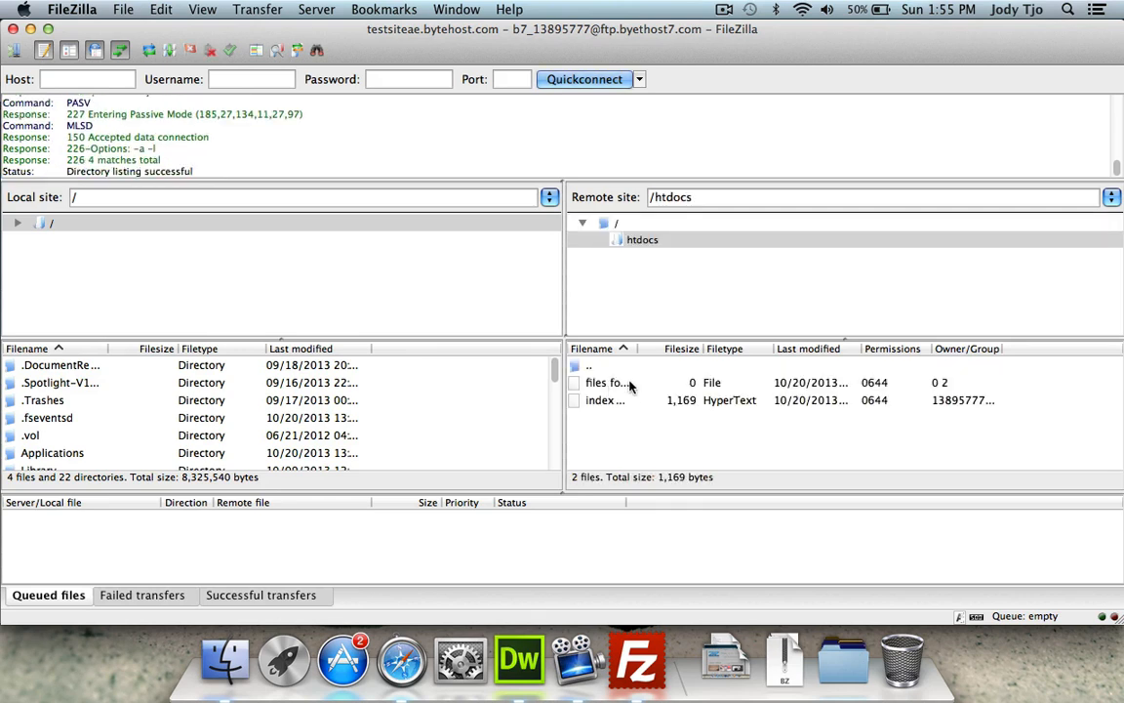
left_click(605, 383)
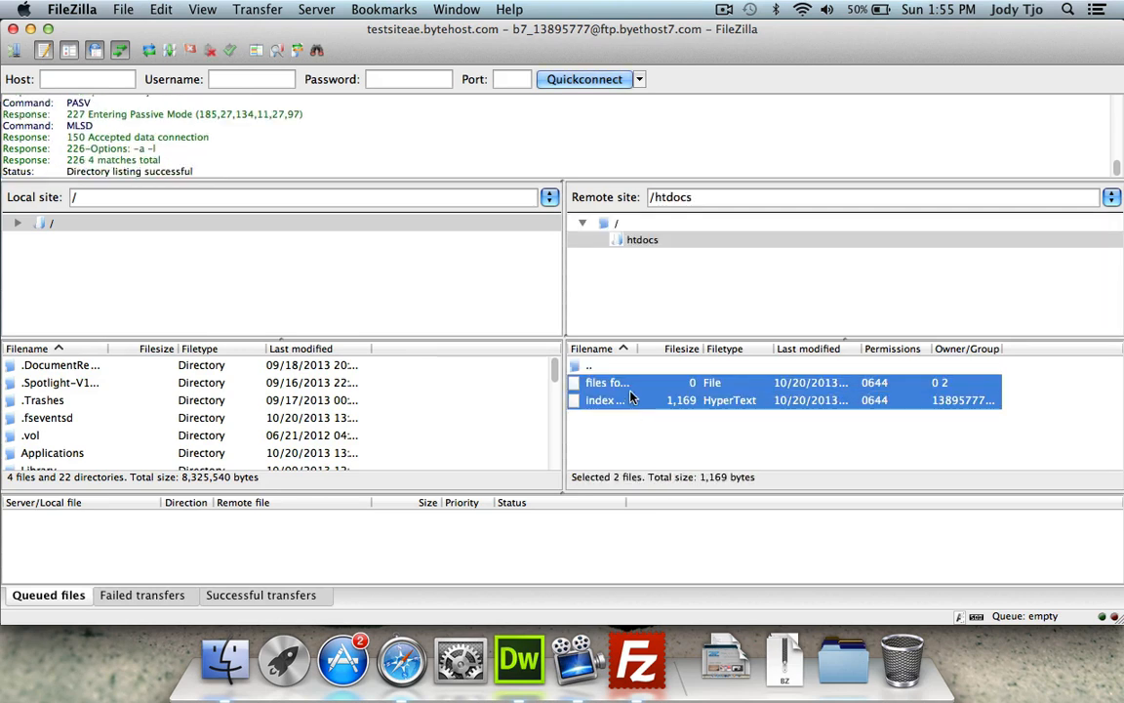
left_click(608, 382)
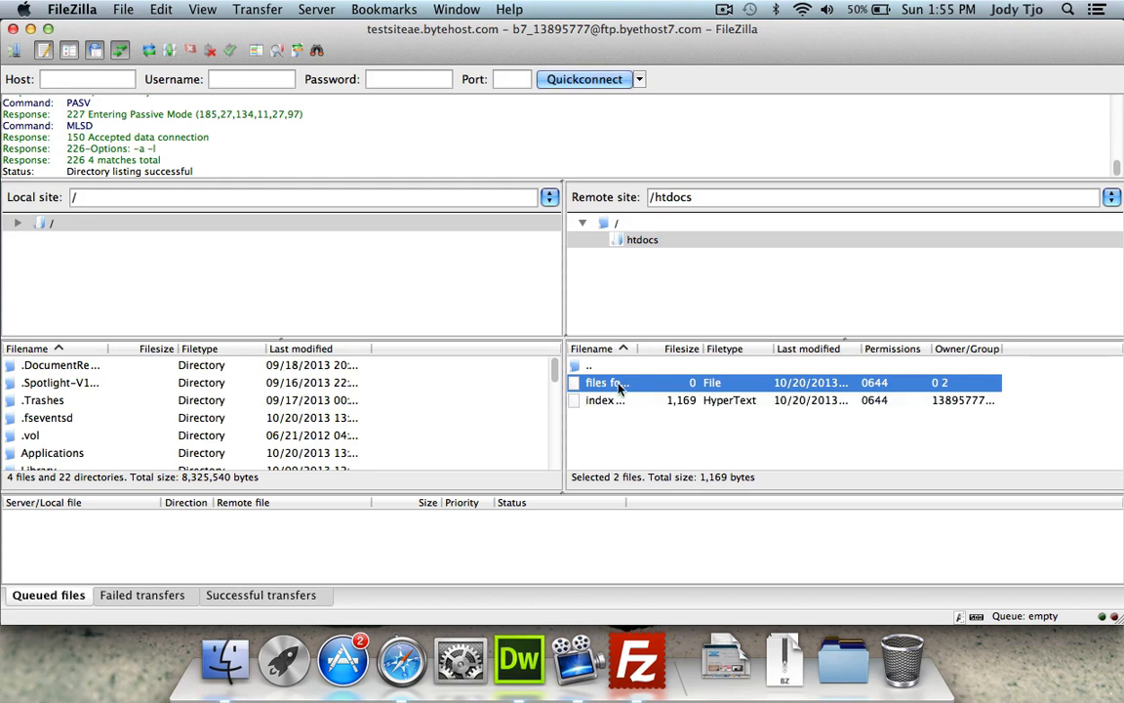
right_click(605, 382)
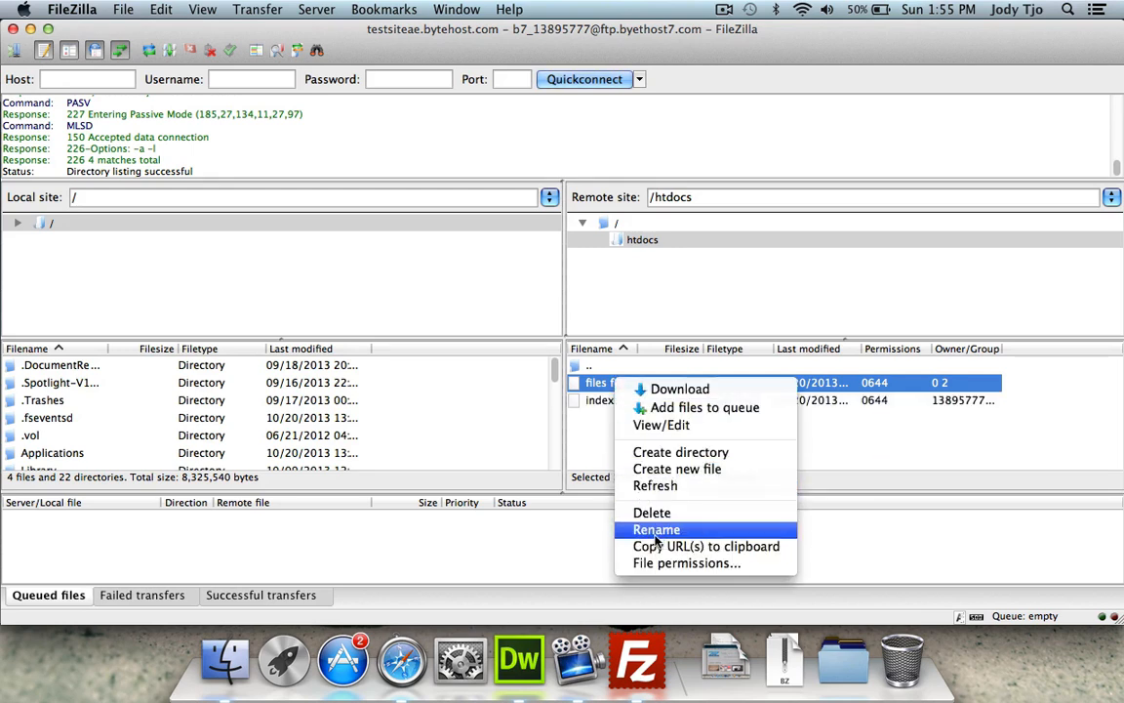
left_click(655, 529)
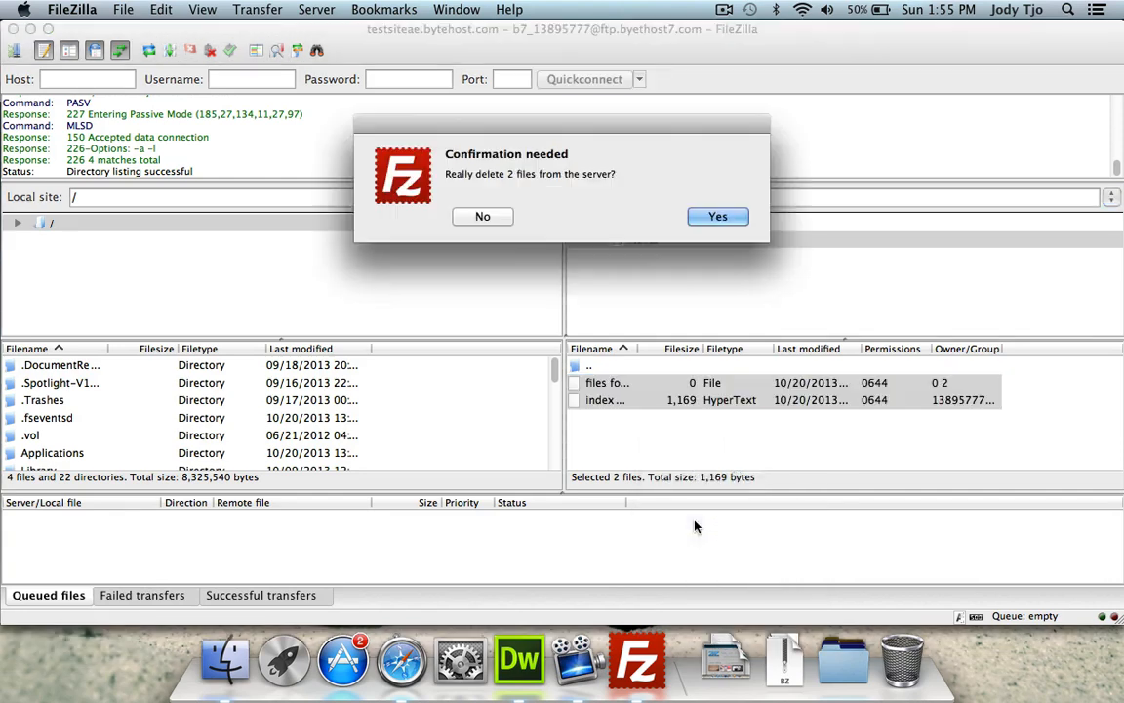
left_click(717, 216)
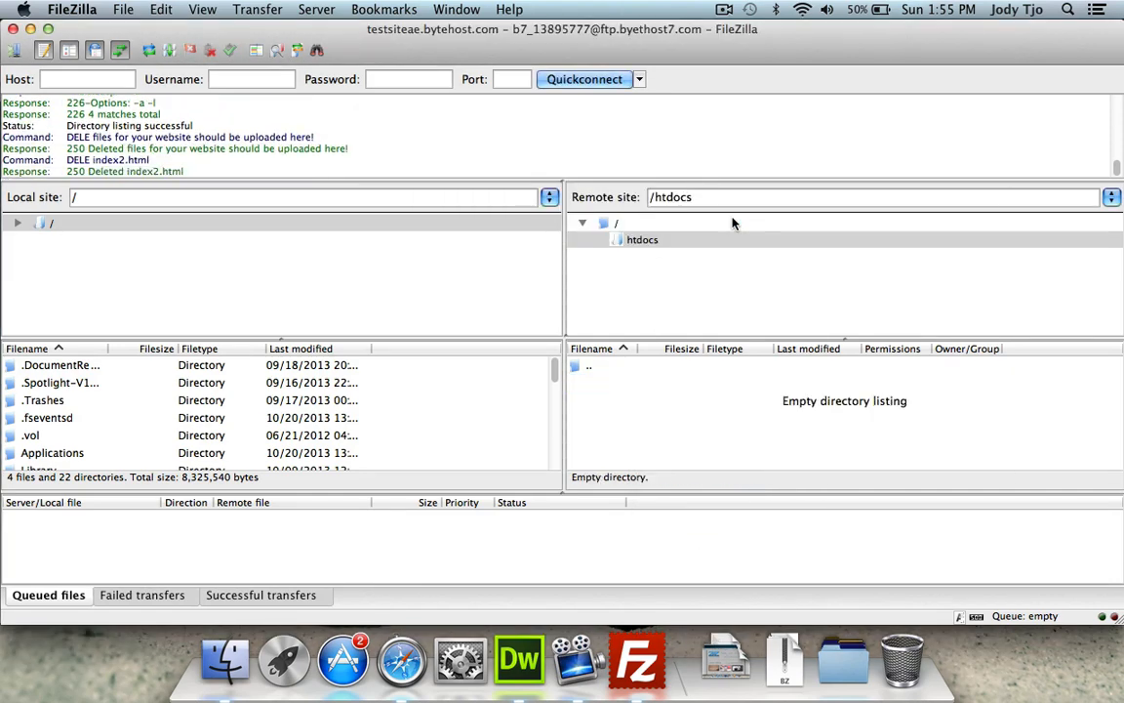
left_click(226, 669)
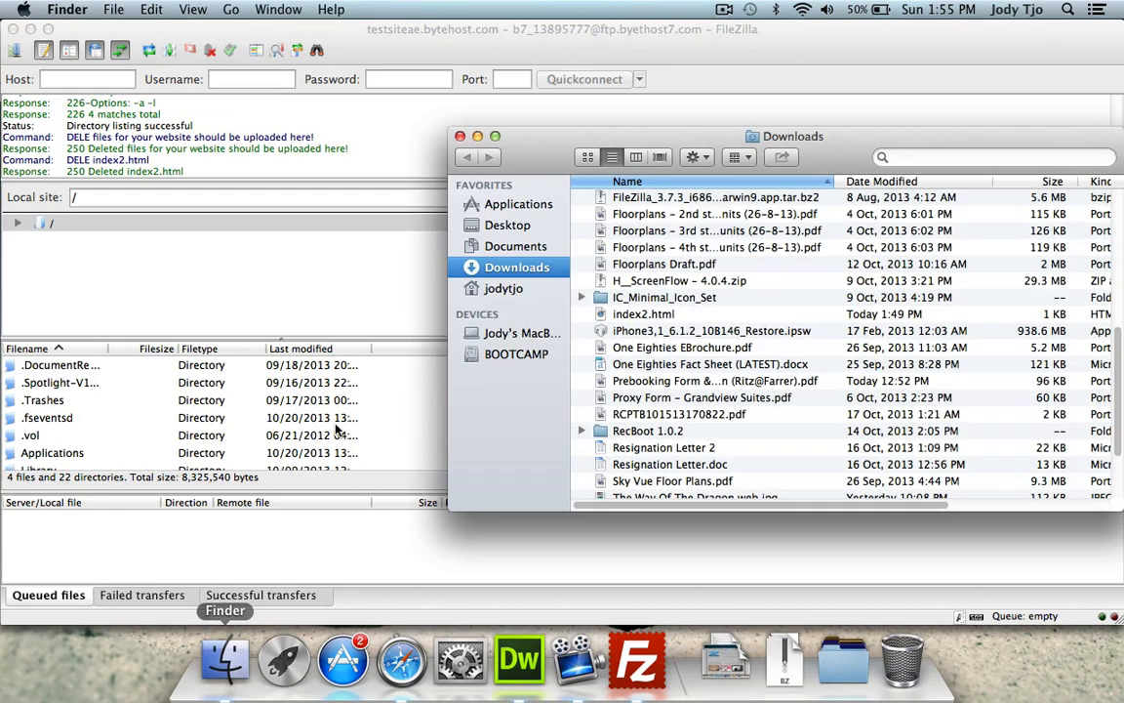
Browse in Finder to Desktop > Website > TheAppleEdge
left_click(509, 224)
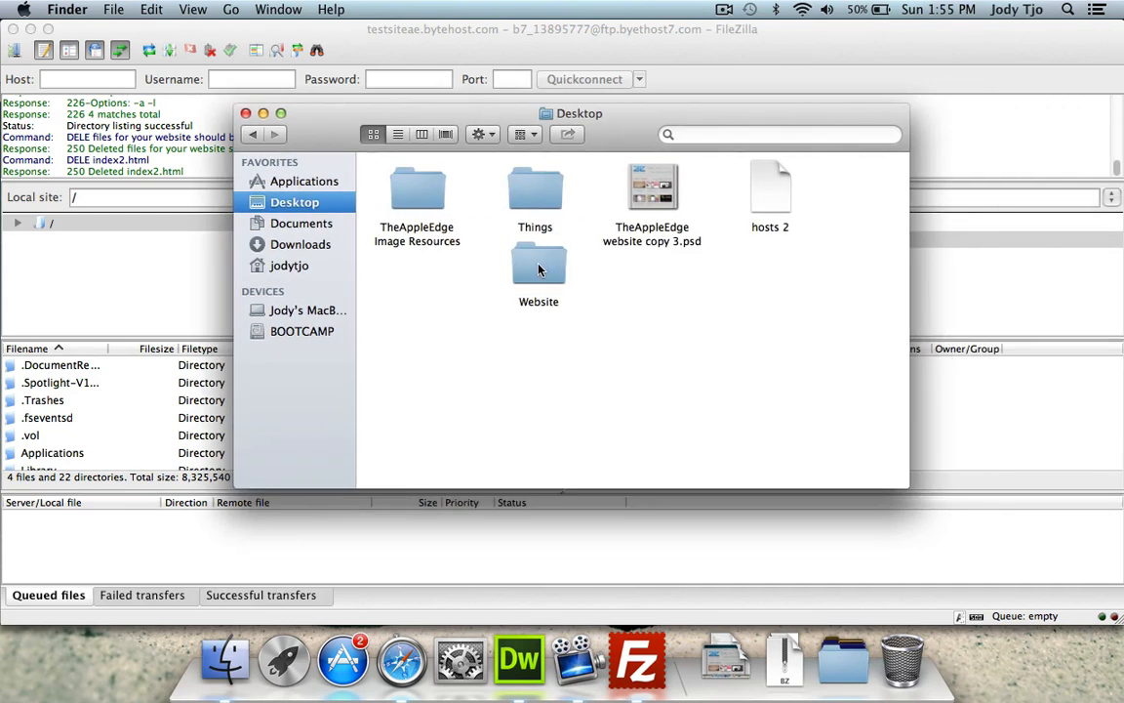
double_click(539, 268)
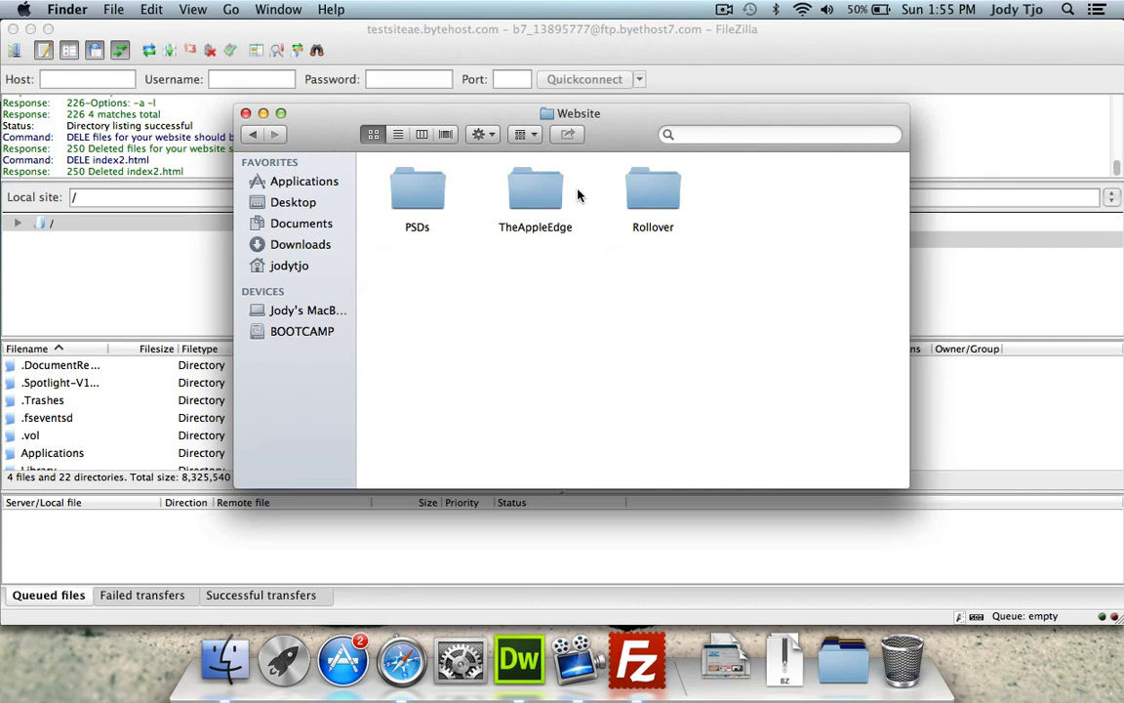
double_click(535, 190)
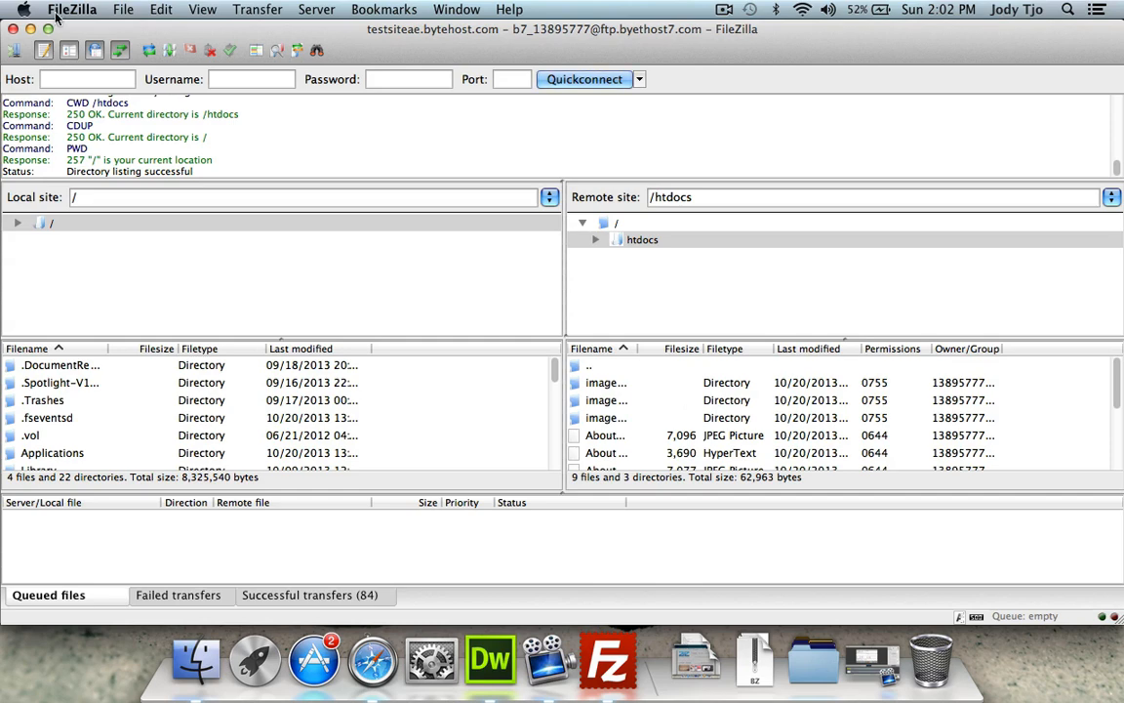
Switch to Safari and show The Apple Edge tab at testsiteae.byethost7.com
left_click(360, 660)
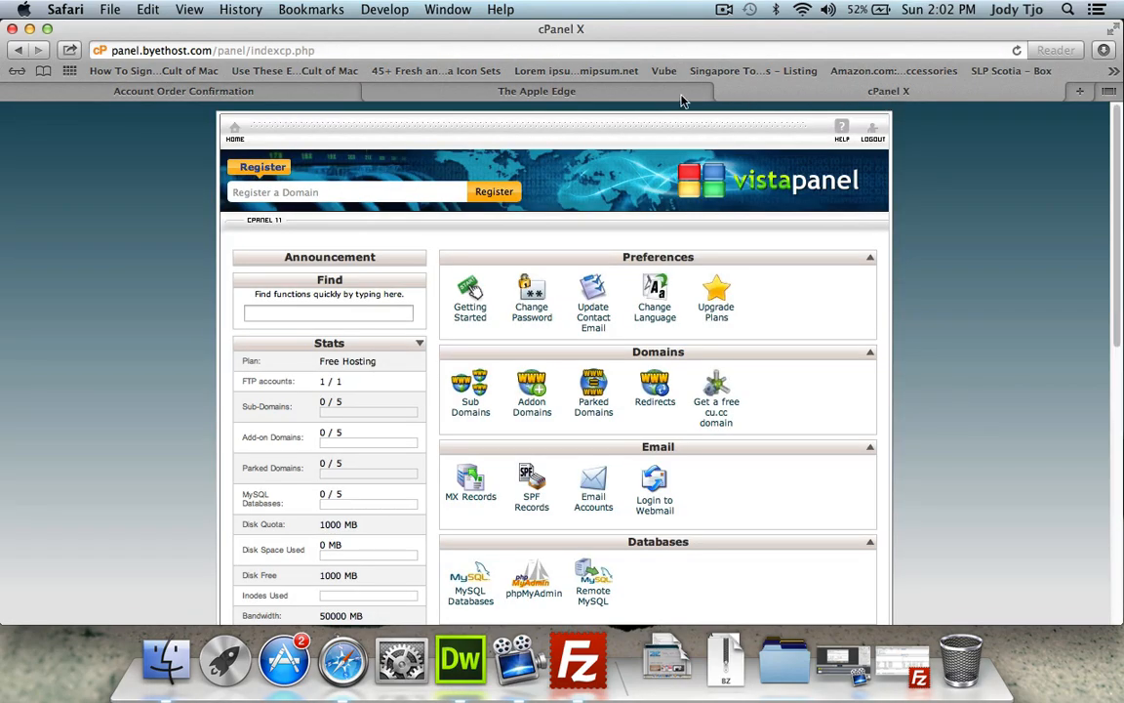
left_click(536, 91)
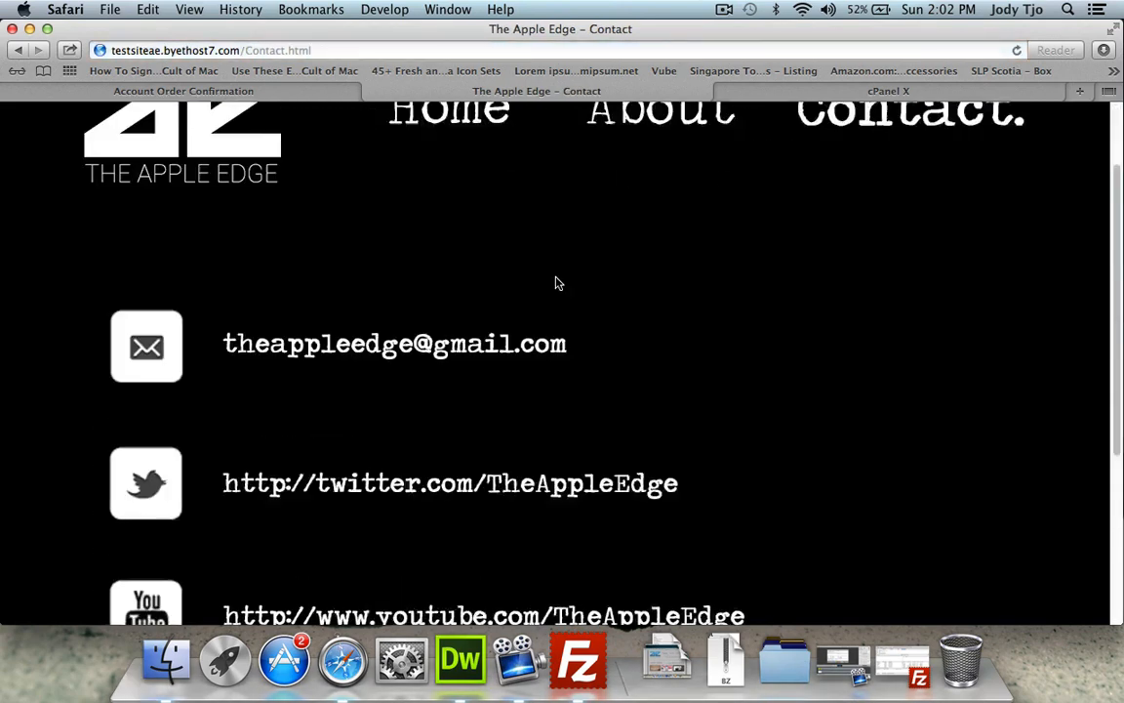
Open the live site's Home page and scroll through the video thumbnail grid
scroll("up", 3)
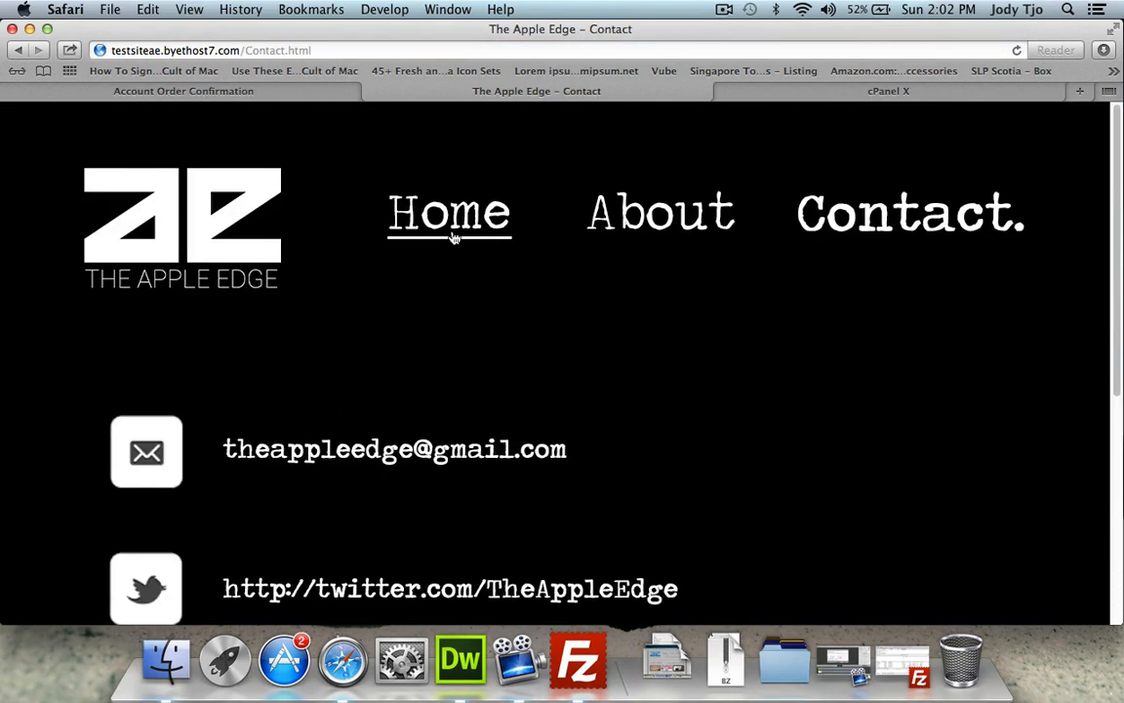
left_click(450, 213)
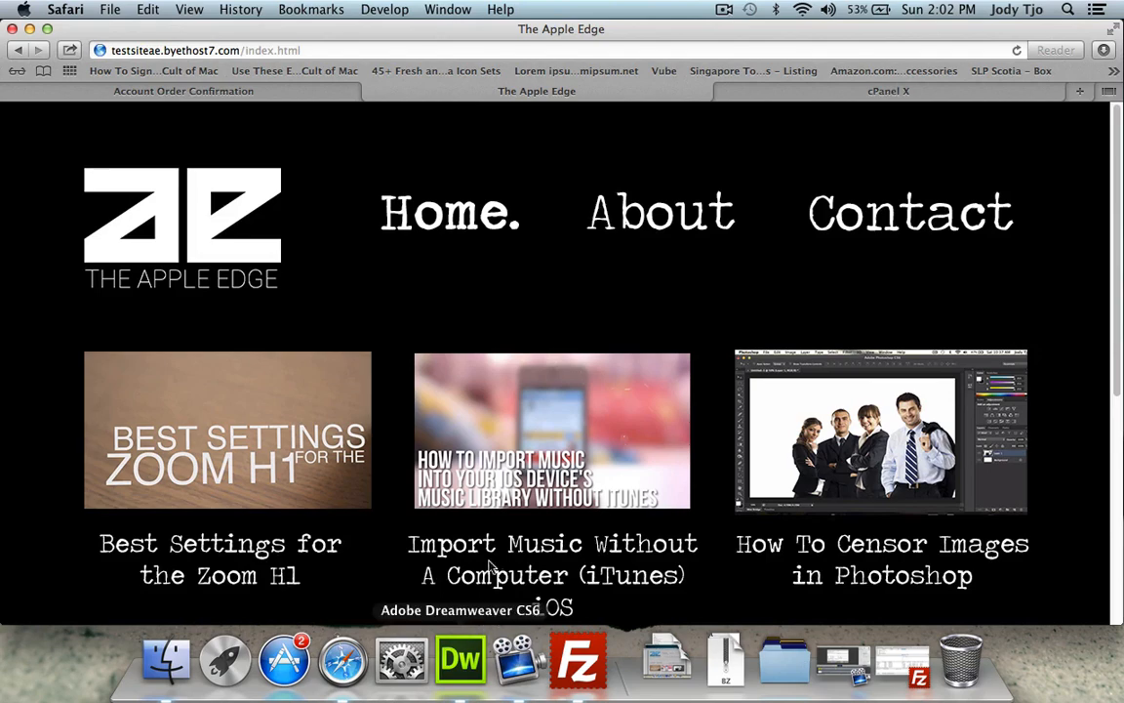
scroll("down", 3)
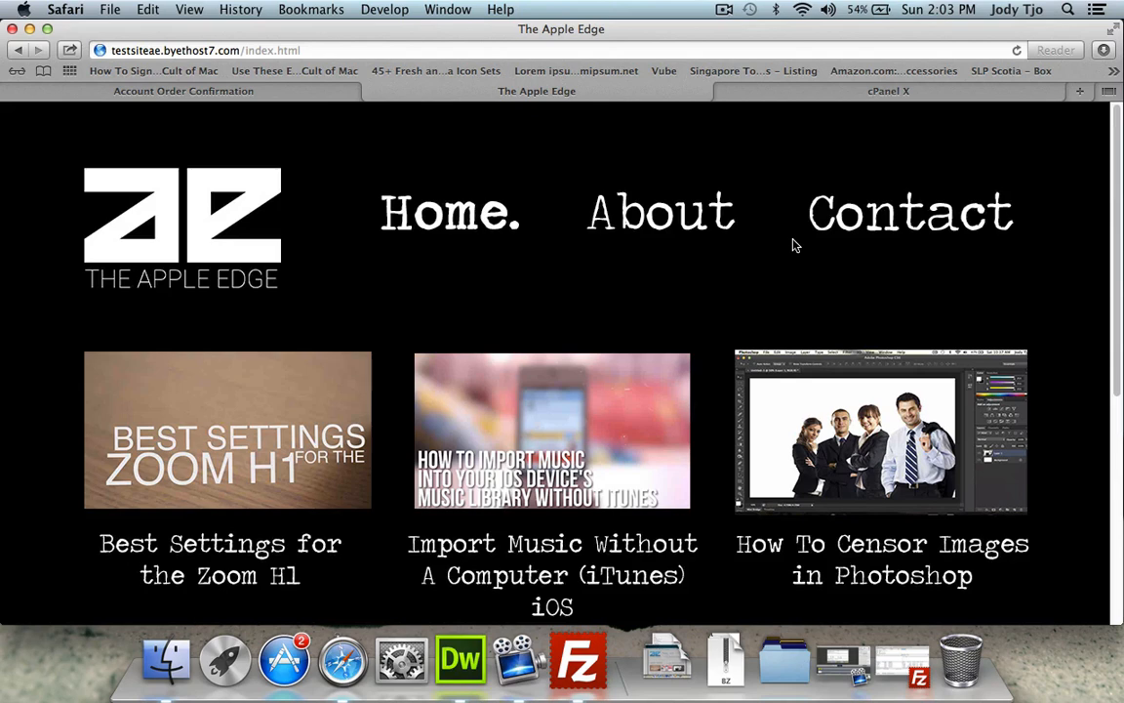
scroll("down", 3)
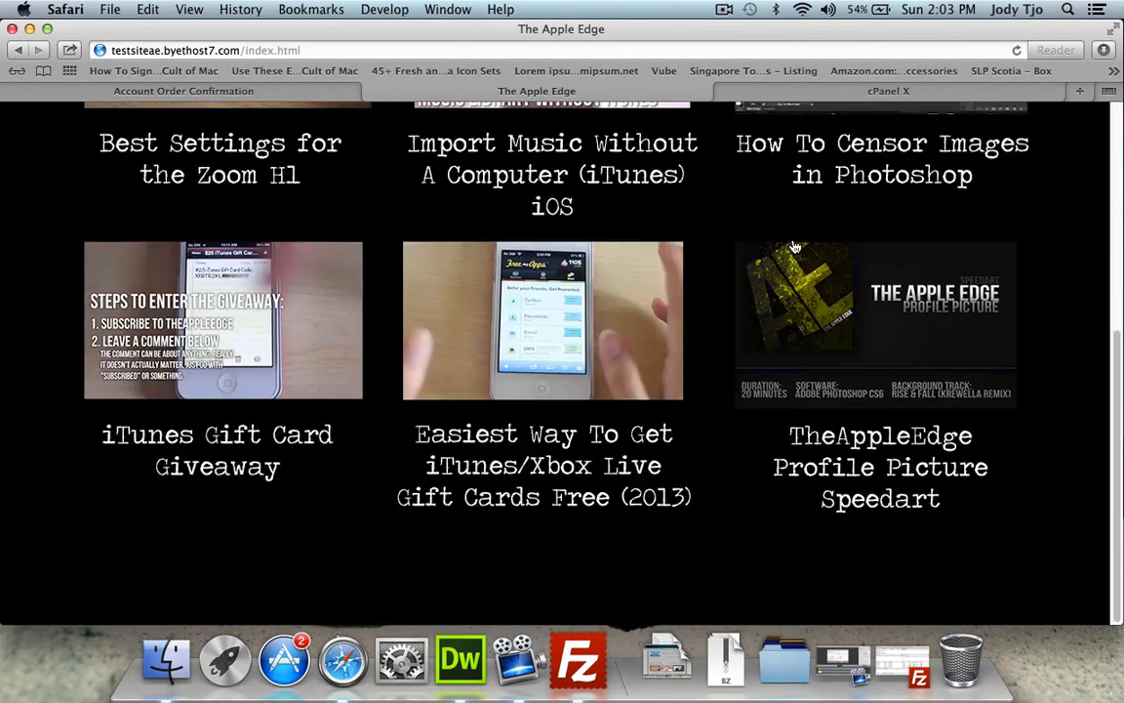